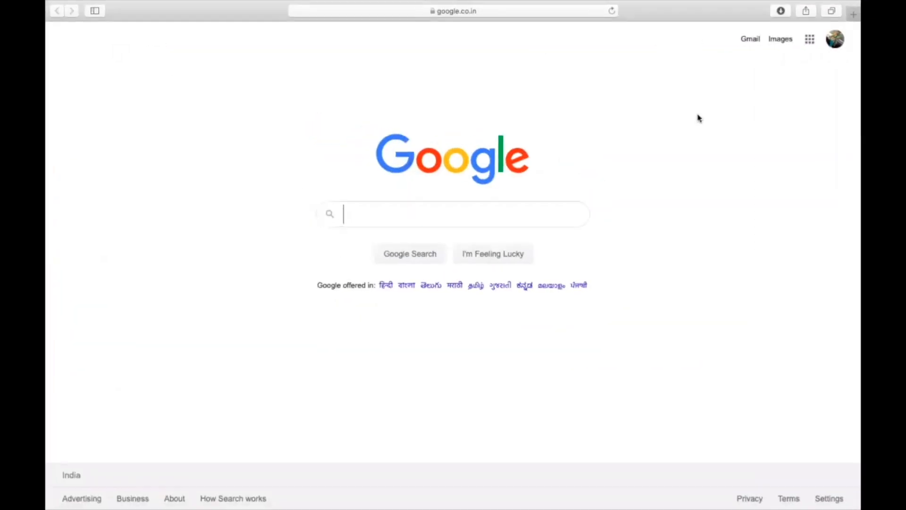
- Reach Google Calendar from the Google apps grid and show Sunday, May 31, 2020
click(810, 39)
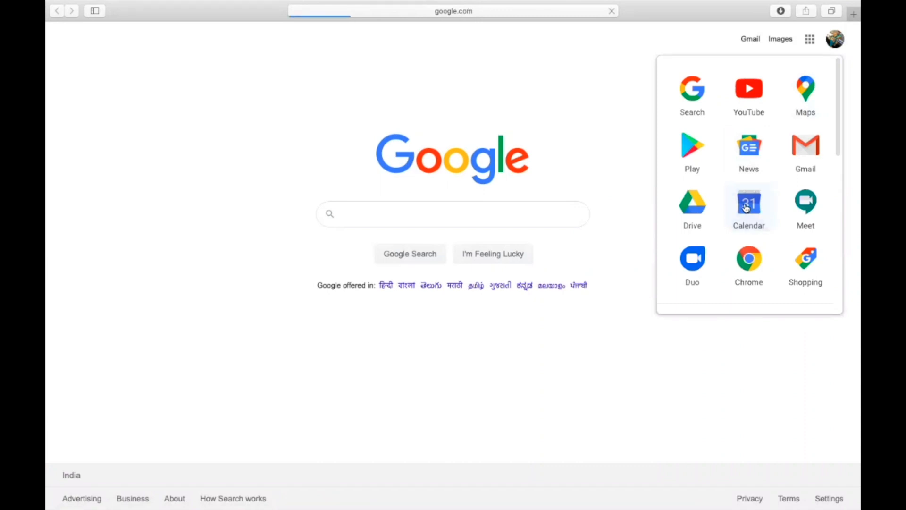
click(748, 205)
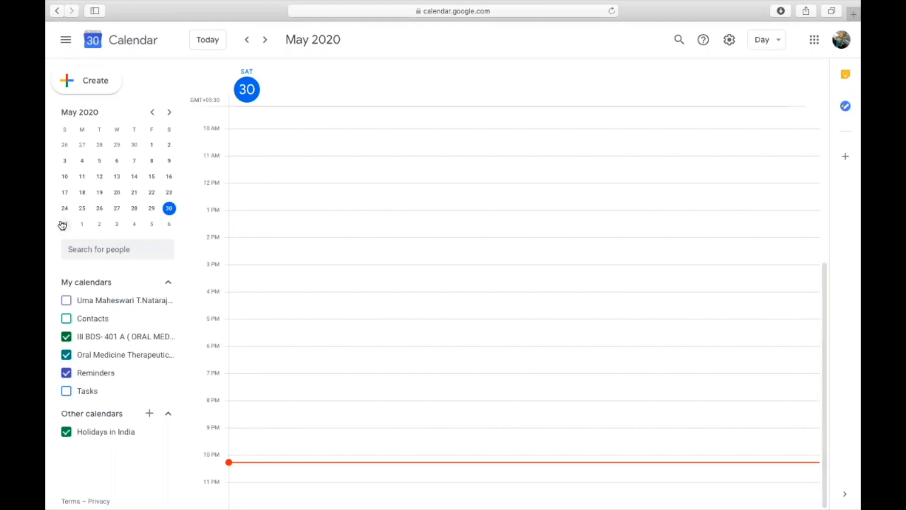
mouse_move(65, 225)
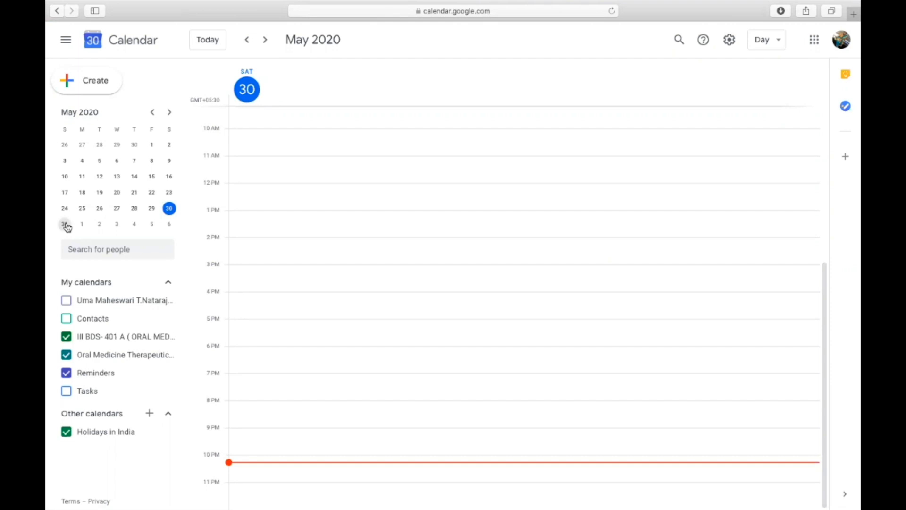
click(64, 223)
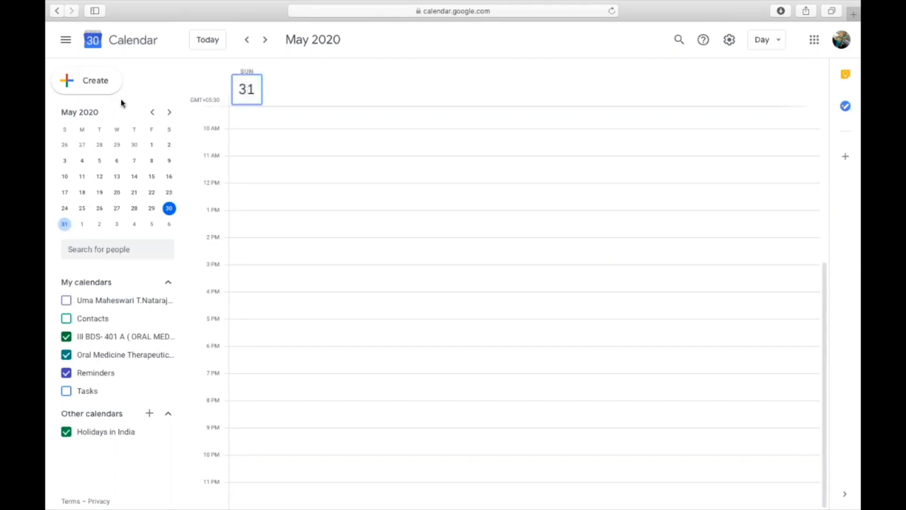
- Draft a new event titled TRIAL starting at 10:00am and attach a Google Meet video call
click(86, 80)
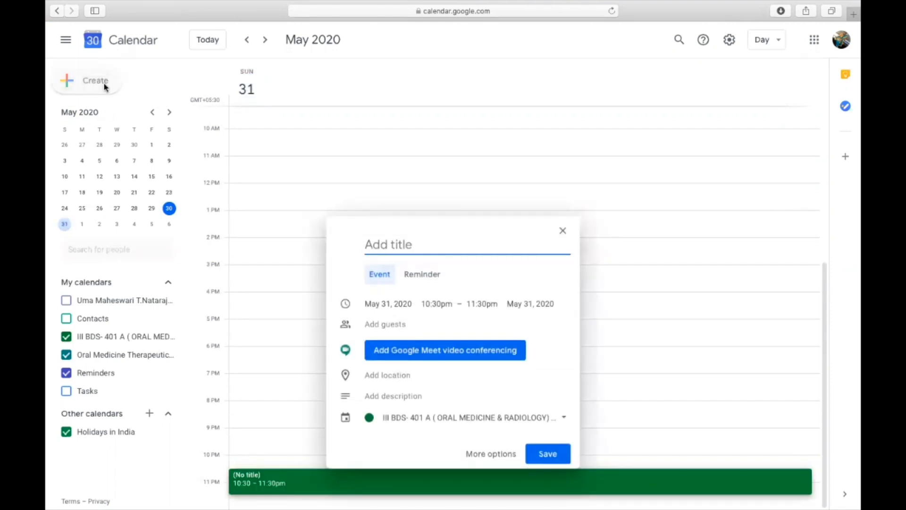
text(TRI)
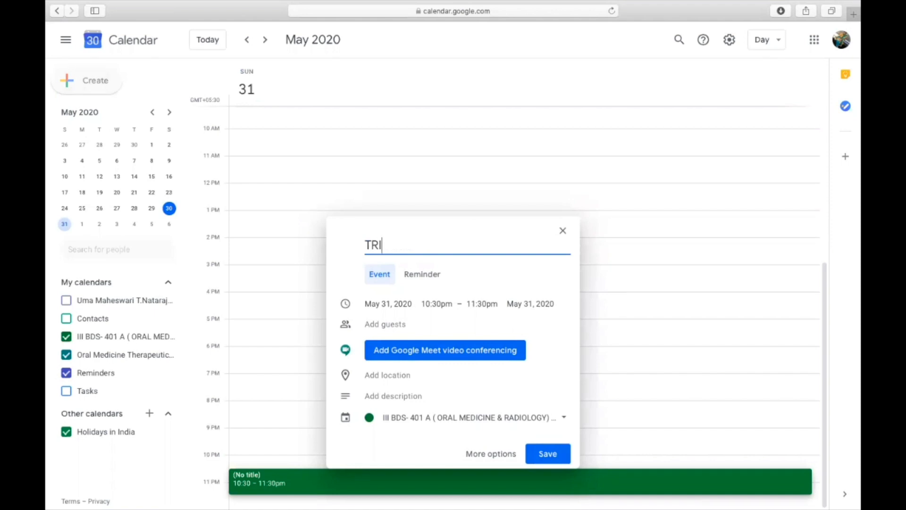
text(AL)
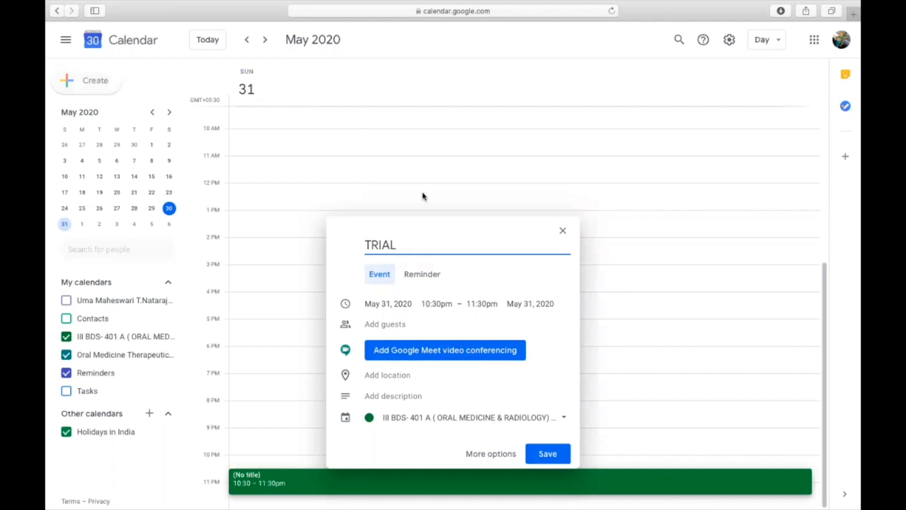
mouse_move(454, 309)
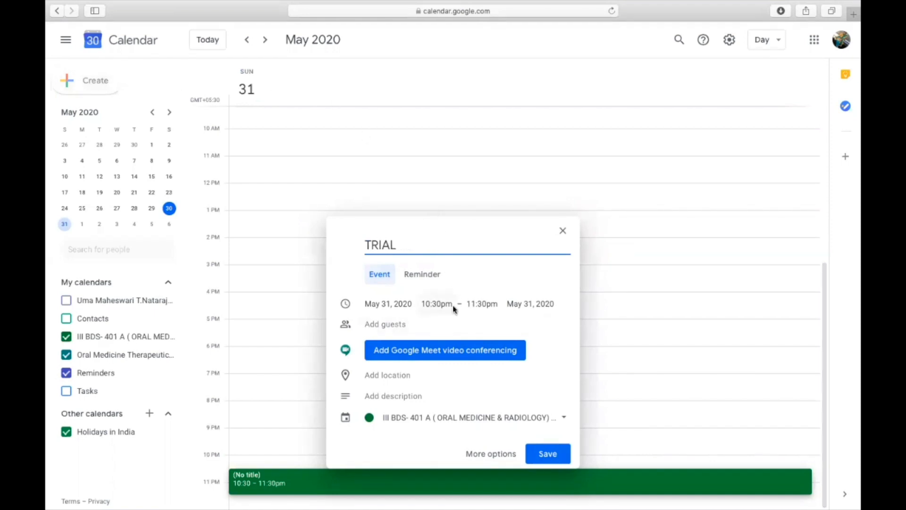
click(436, 303)
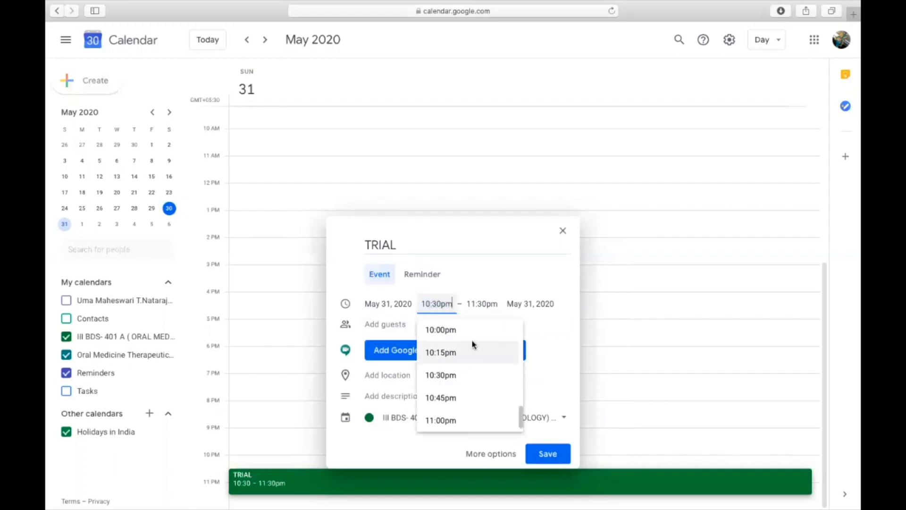
mouse_move(522, 433)
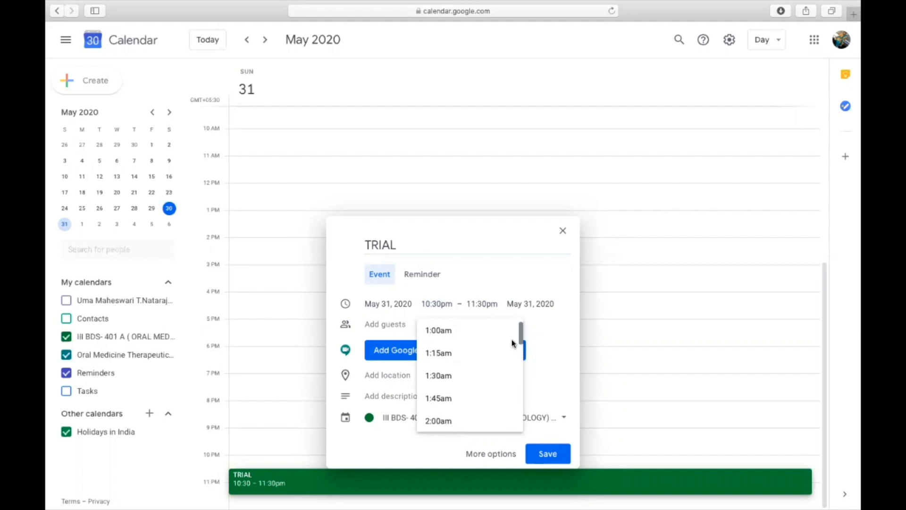
scroll(down, 3)
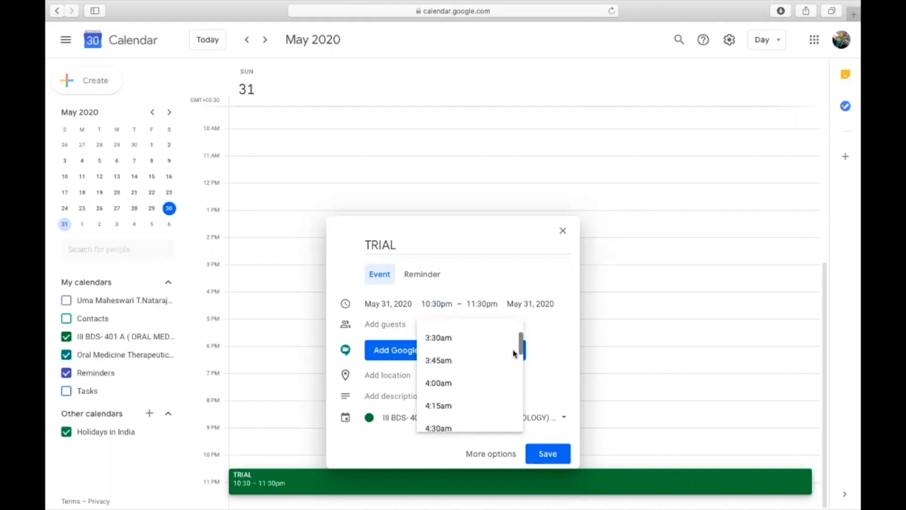
scroll(down, 3)
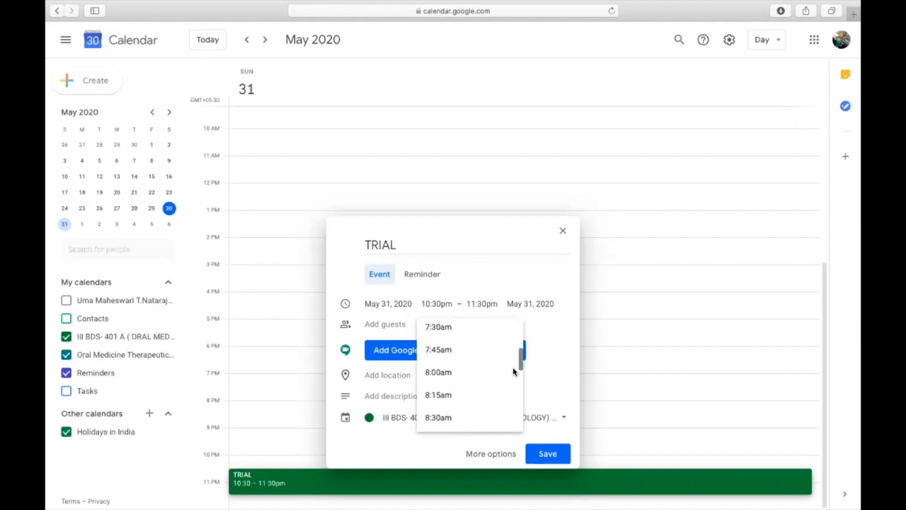
scroll(down, 3)
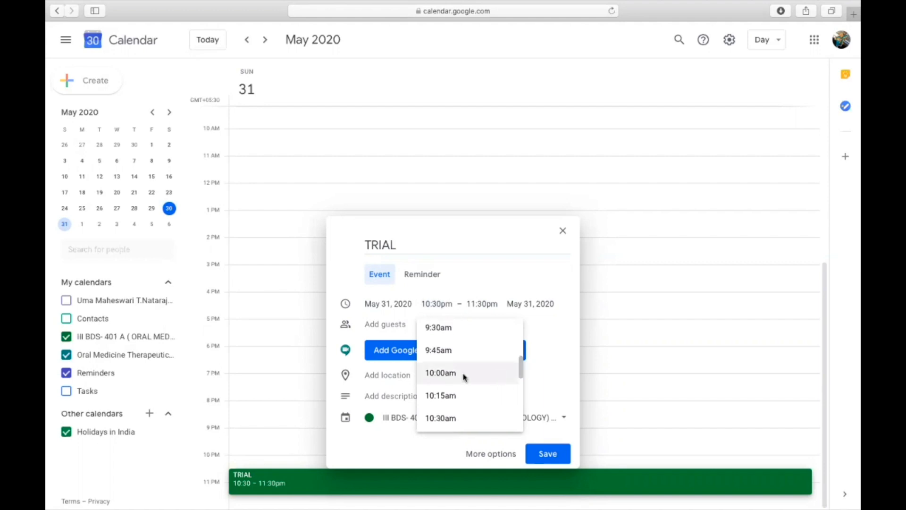
click(441, 371)
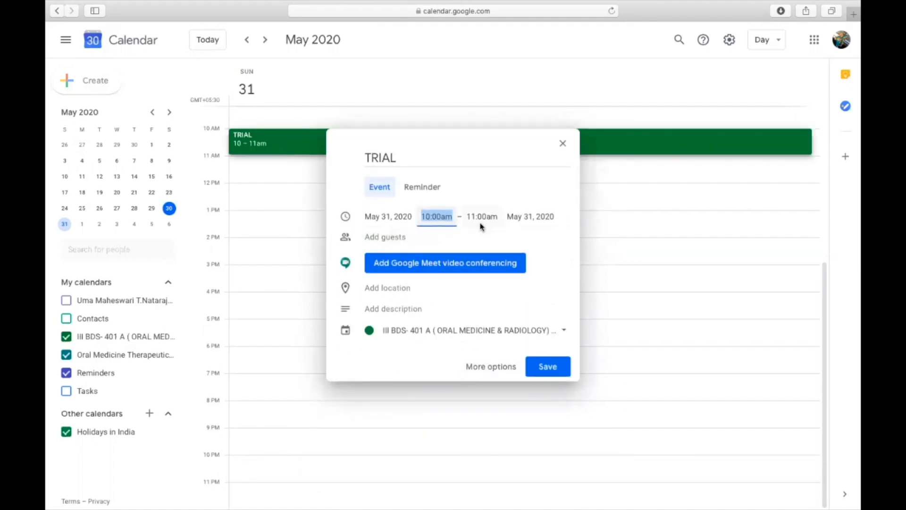
mouse_move(445, 262)
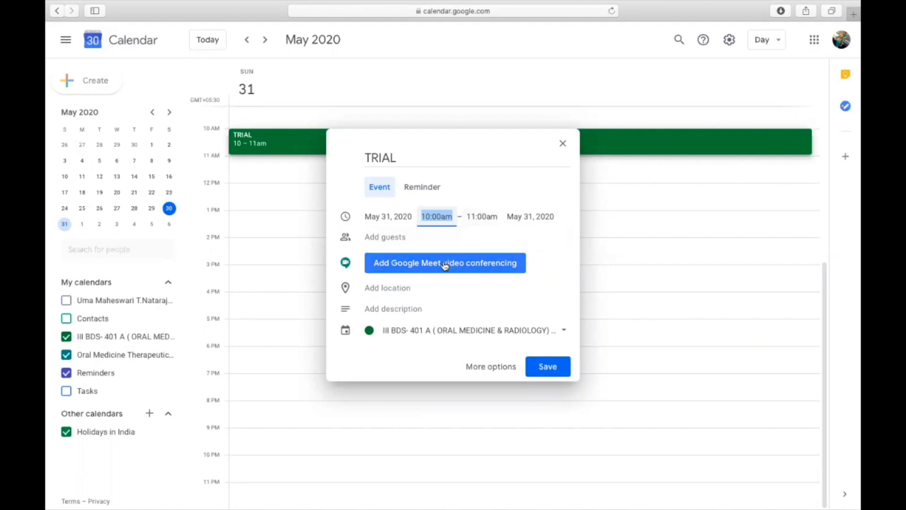
click(444, 262)
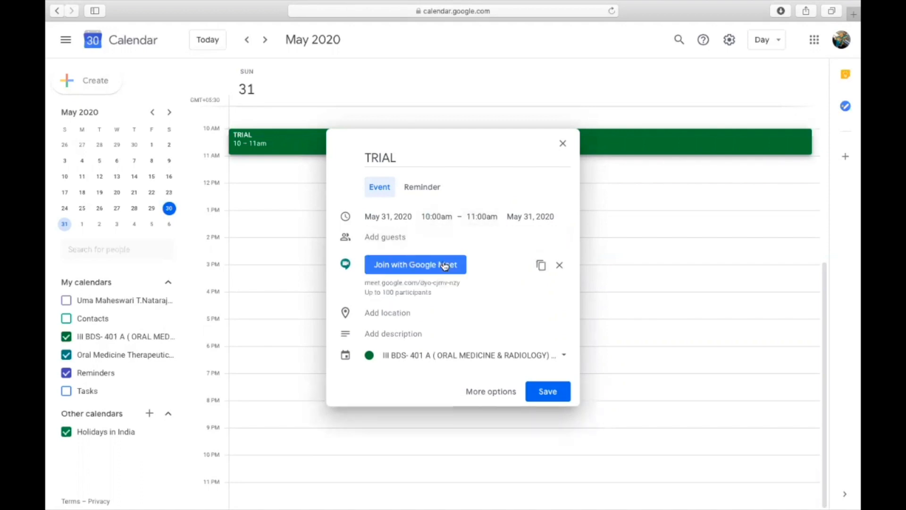
mouse_move(393, 295)
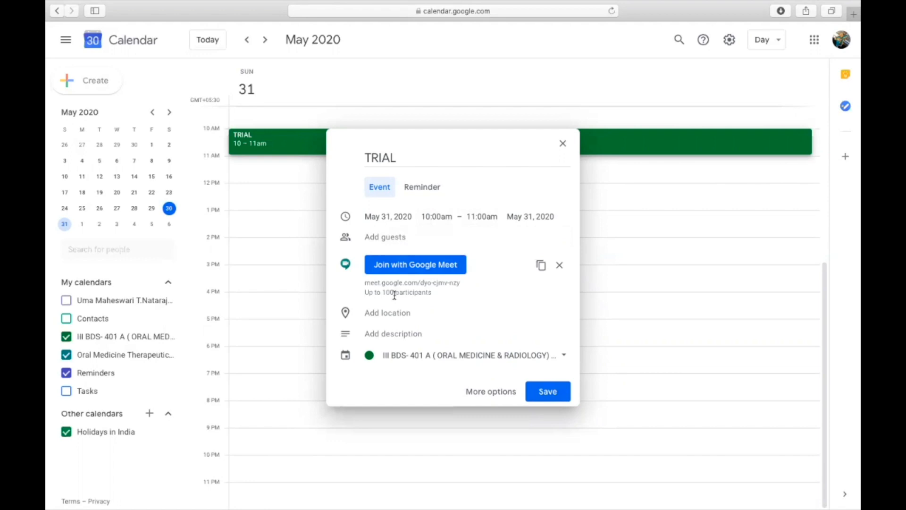
mouse_move(386, 297)
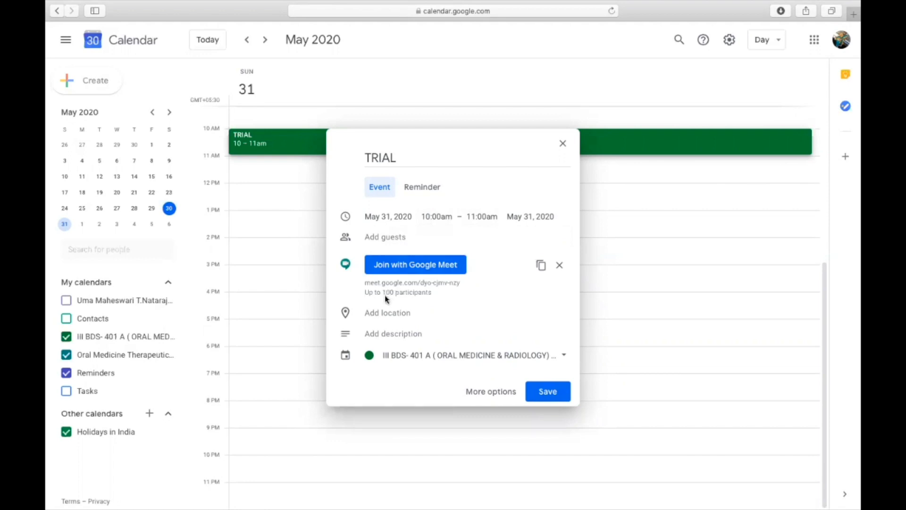
mouse_move(808, 70)
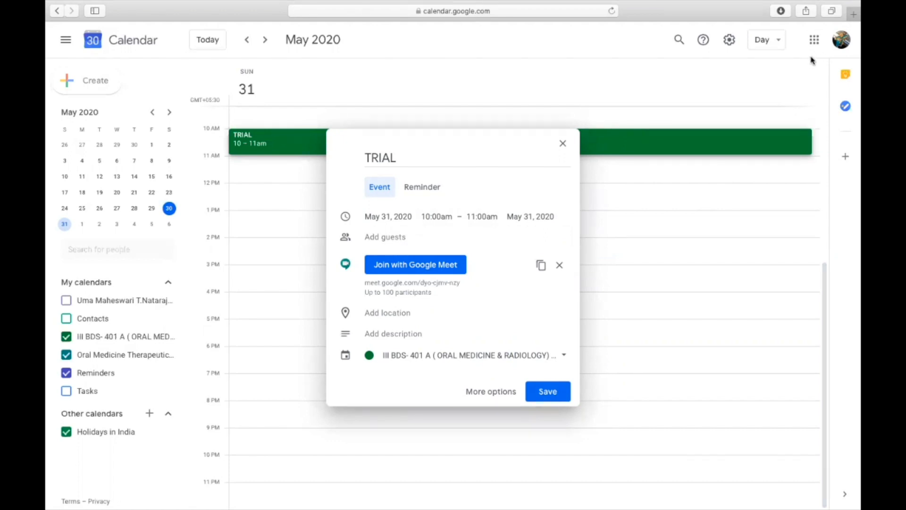
mouse_move(455, 299)
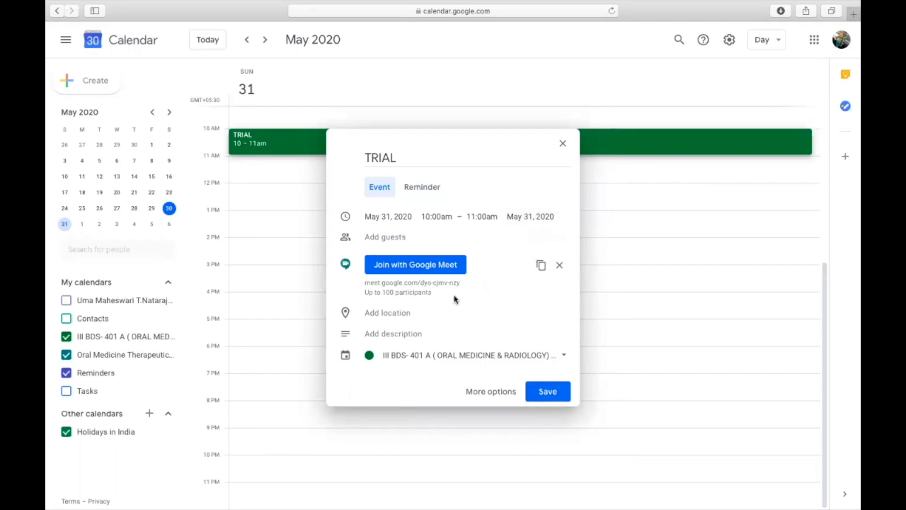
mouse_move(386, 294)
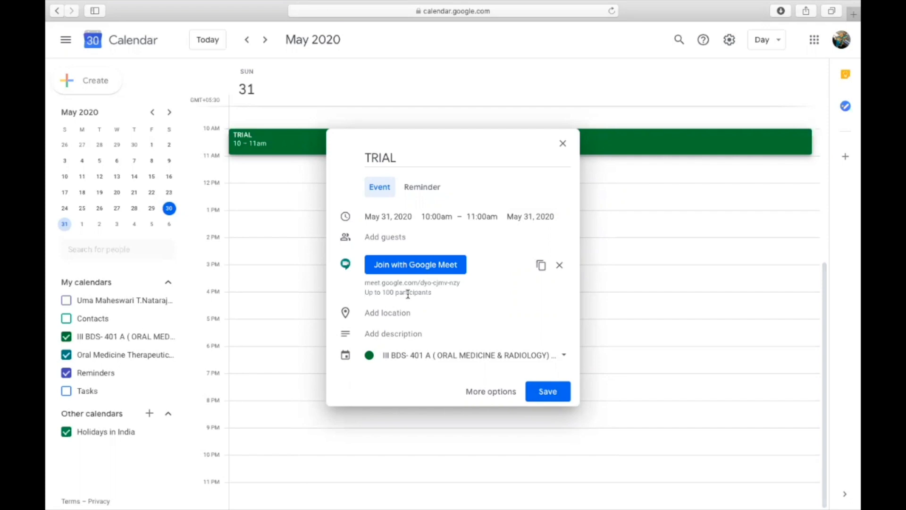
mouse_move(431, 244)
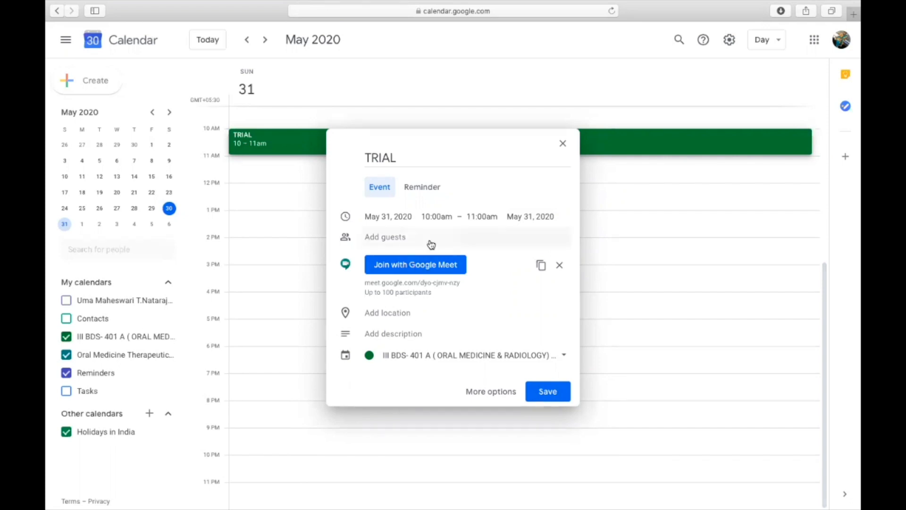
mouse_move(492, 396)
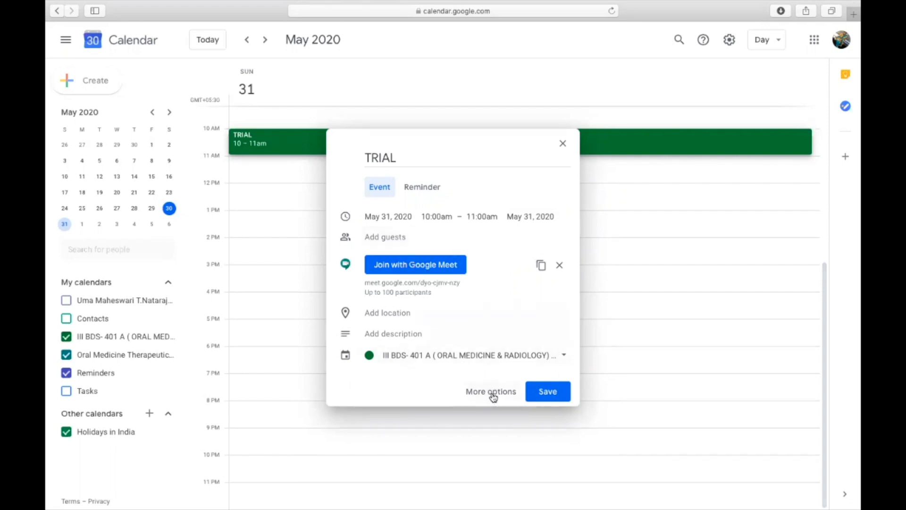
- In the full editing options mark the TRIAL event as Free and Public, then save it
click(491, 390)
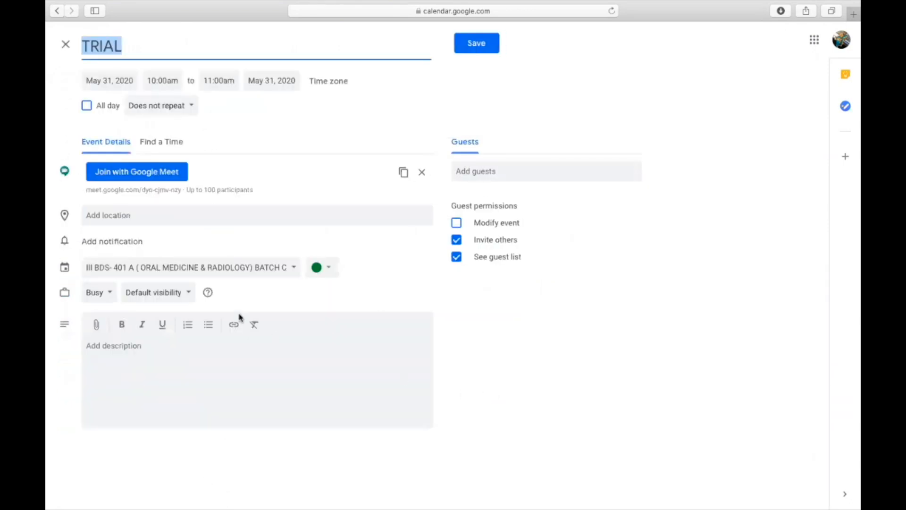
click(94, 292)
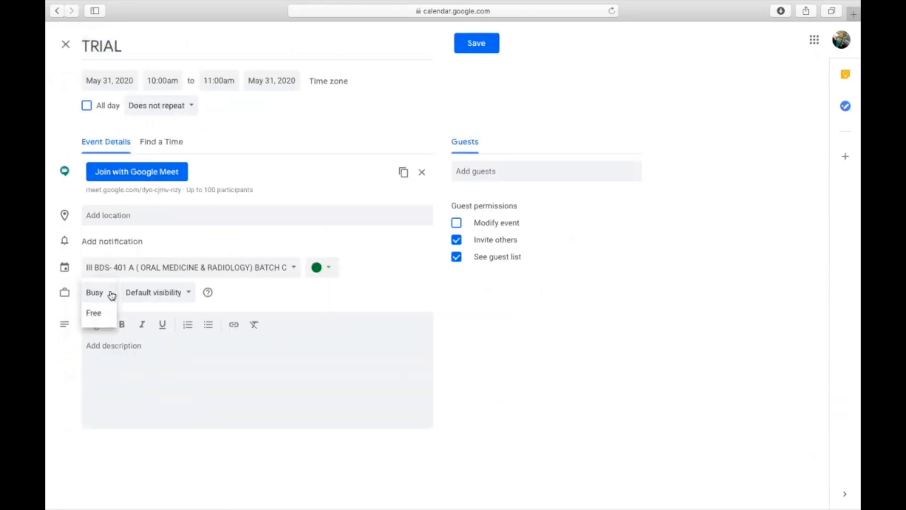
click(93, 312)
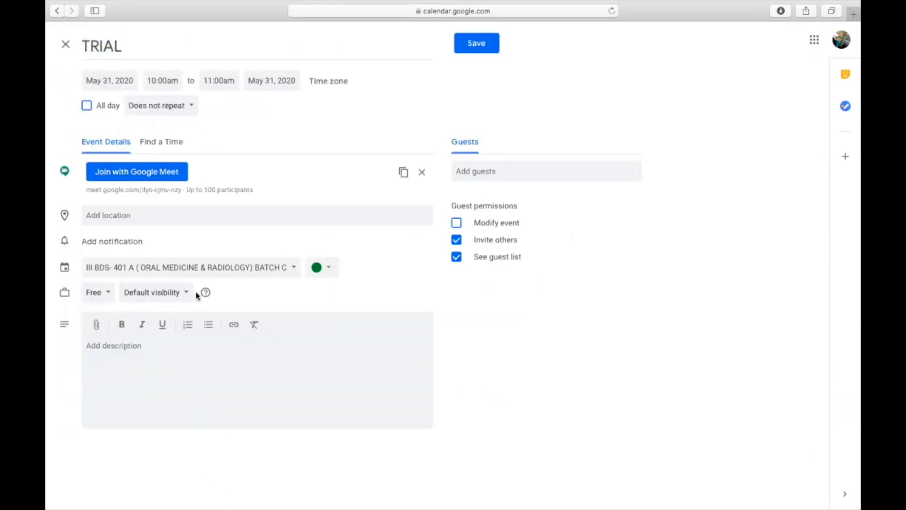
click(154, 292)
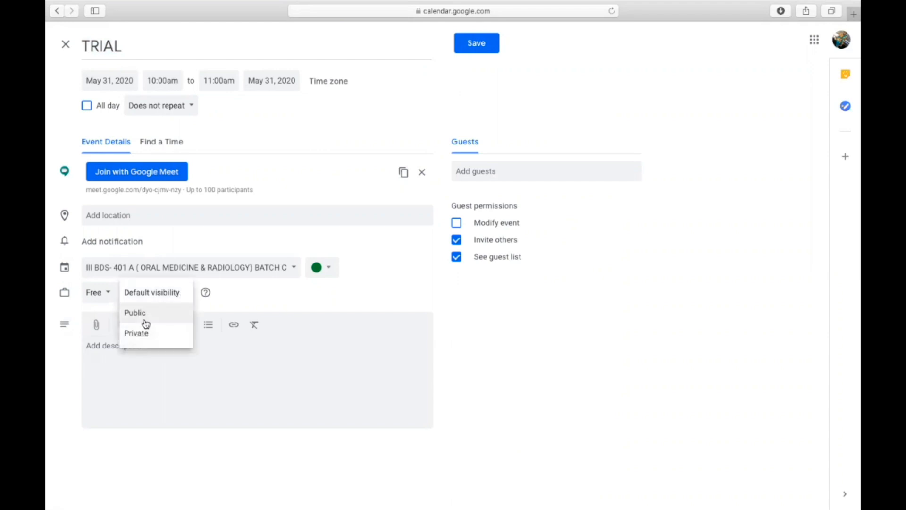
click(134, 312)
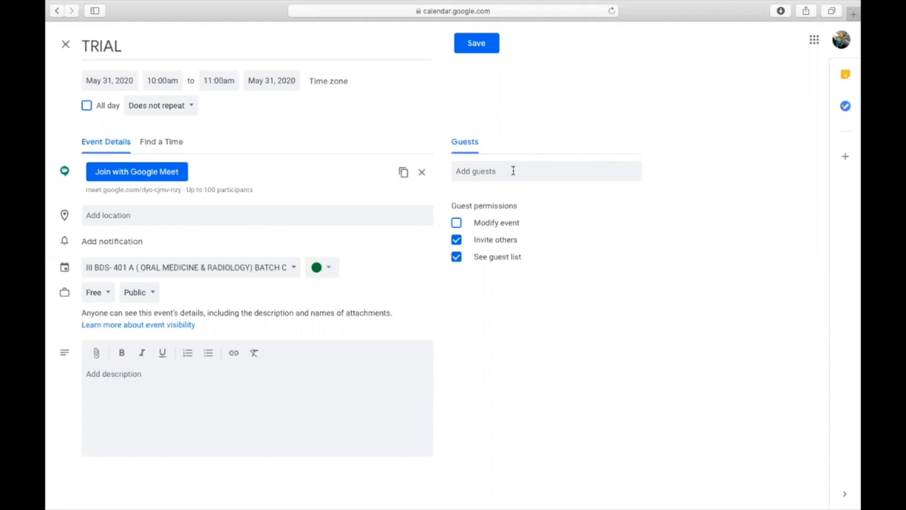
click(475, 42)
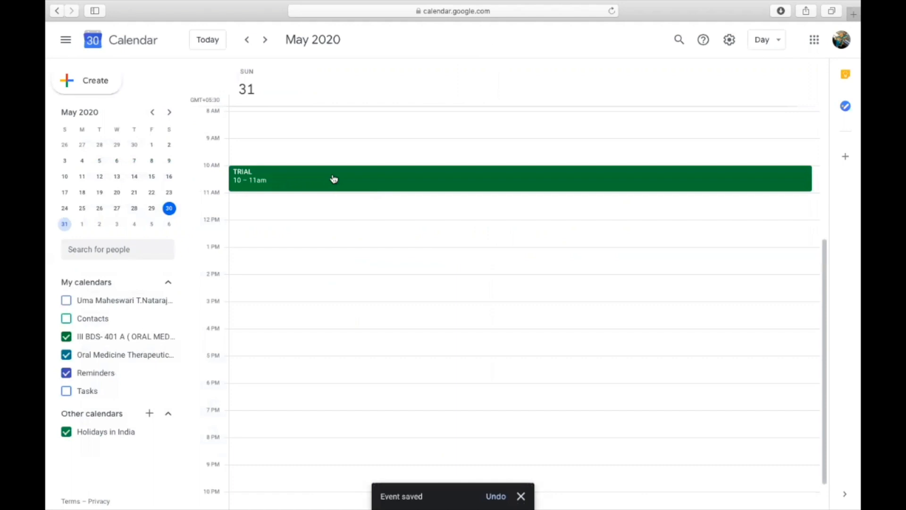
- View the TRIAL event's details, copy its Meet link, and close the Safari window
click(333, 178)
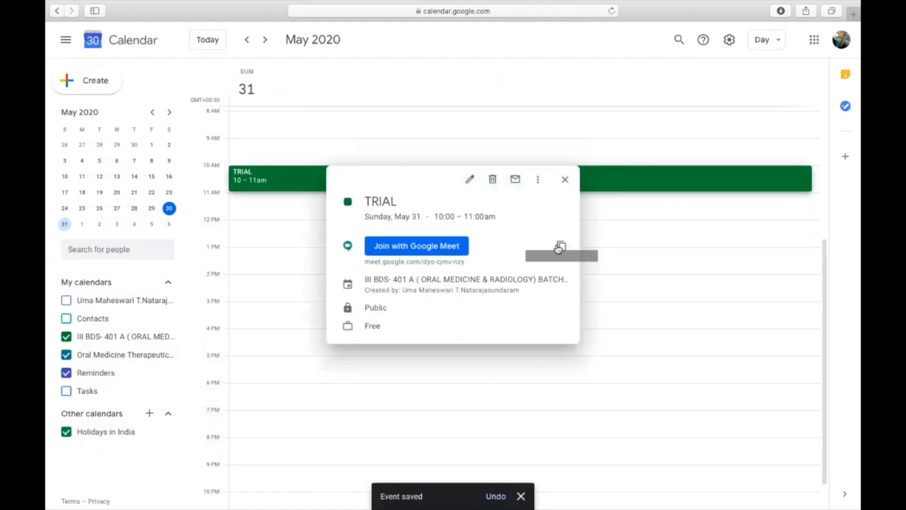
mouse_move(560, 247)
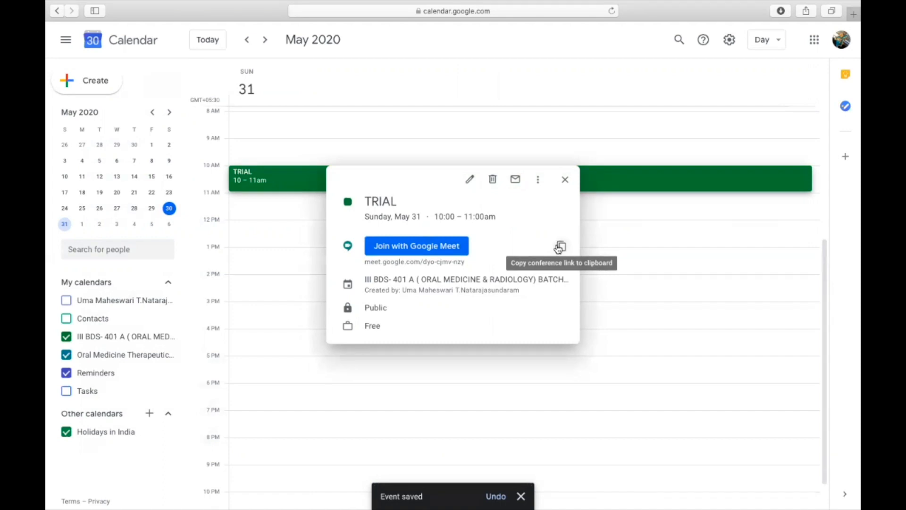
mouse_move(375, 265)
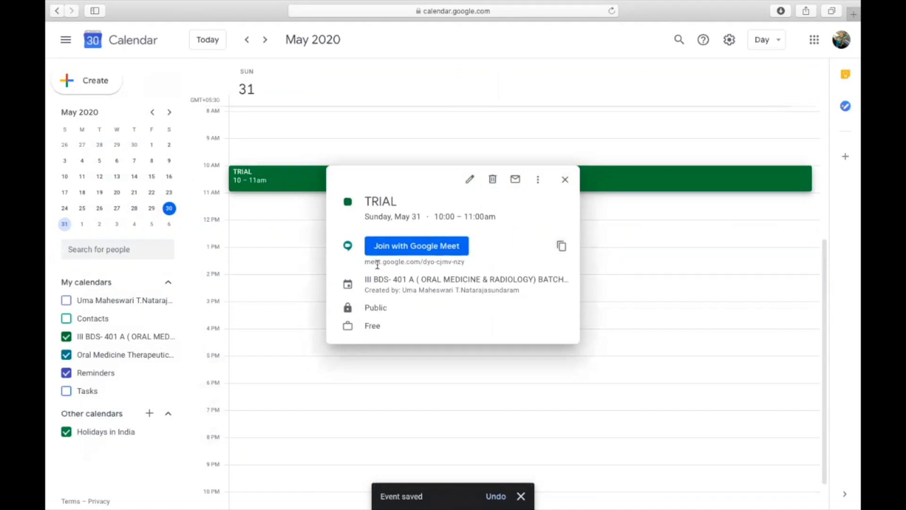
mouse_move(561, 246)
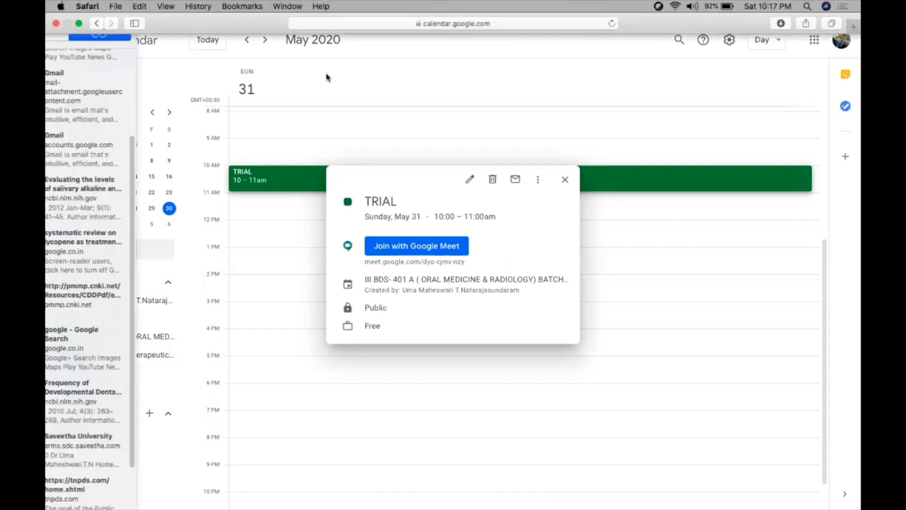
click(65, 40)
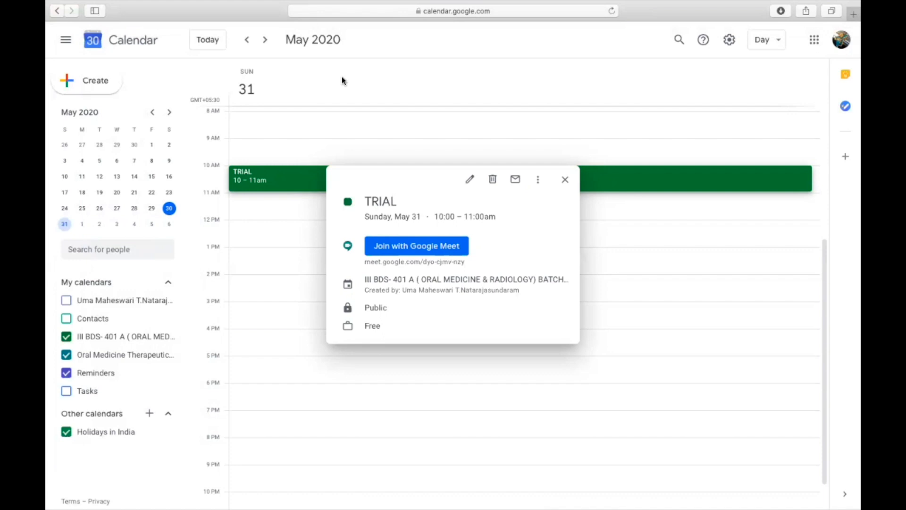
mouse_move(246, 40)
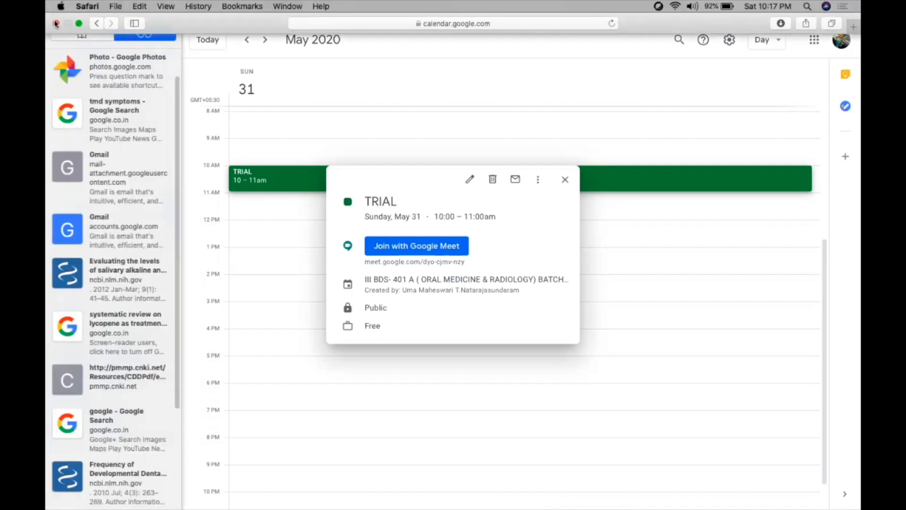
click(55, 23)
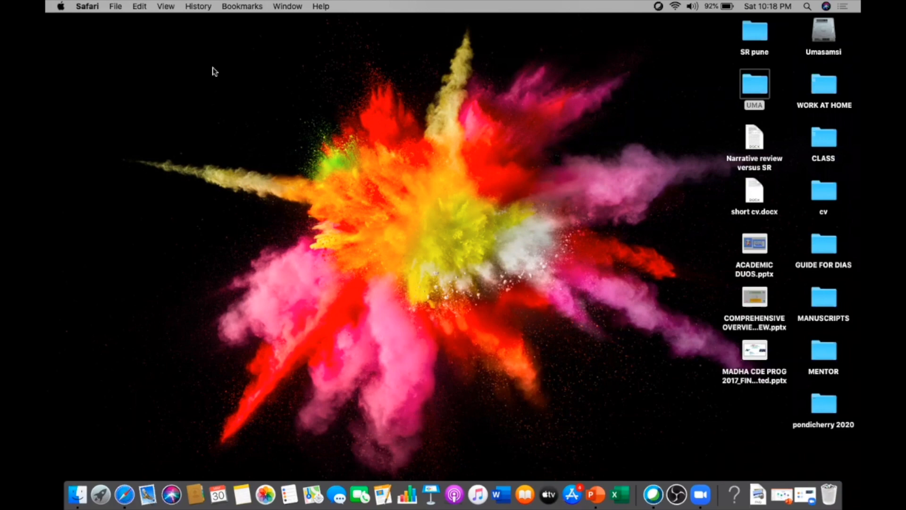
mouse_move(215, 348)
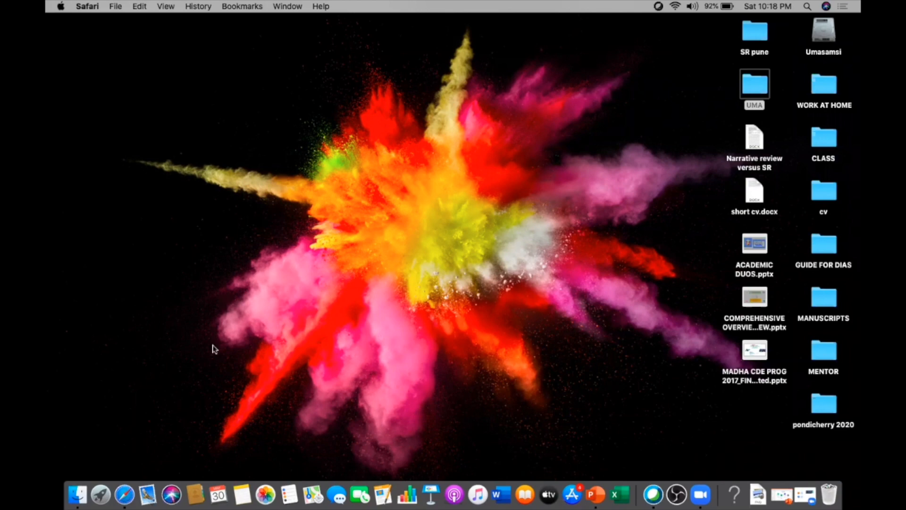
mouse_move(124, 495)
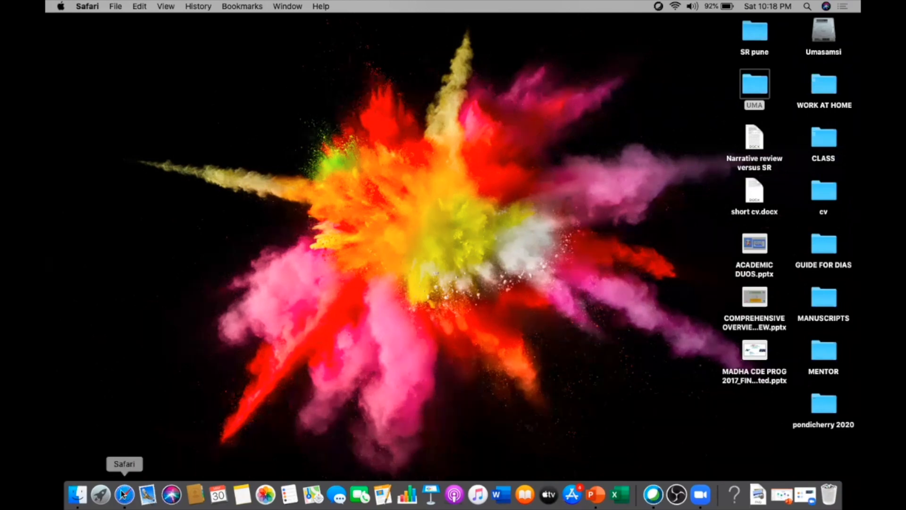
- Relaunch Safari full-screen, reach YouTube via Google apps and show the Create choices
click(124, 494)
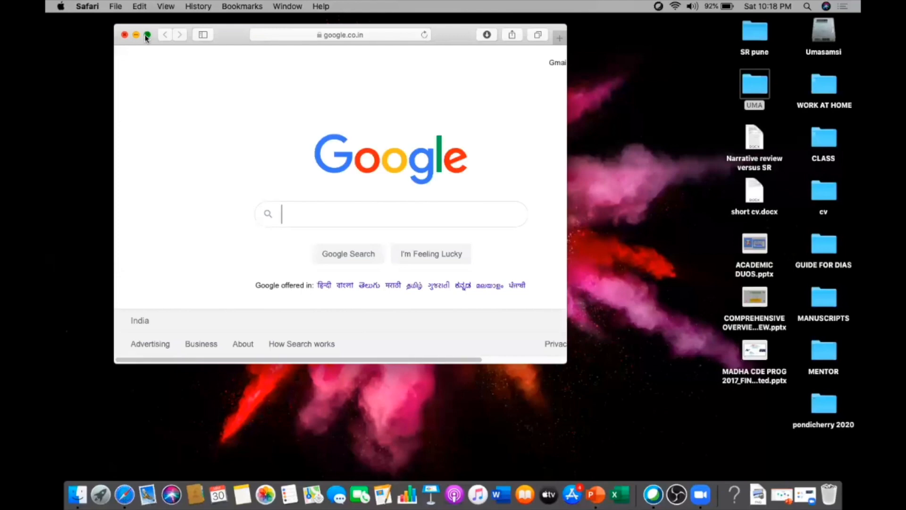
click(835, 38)
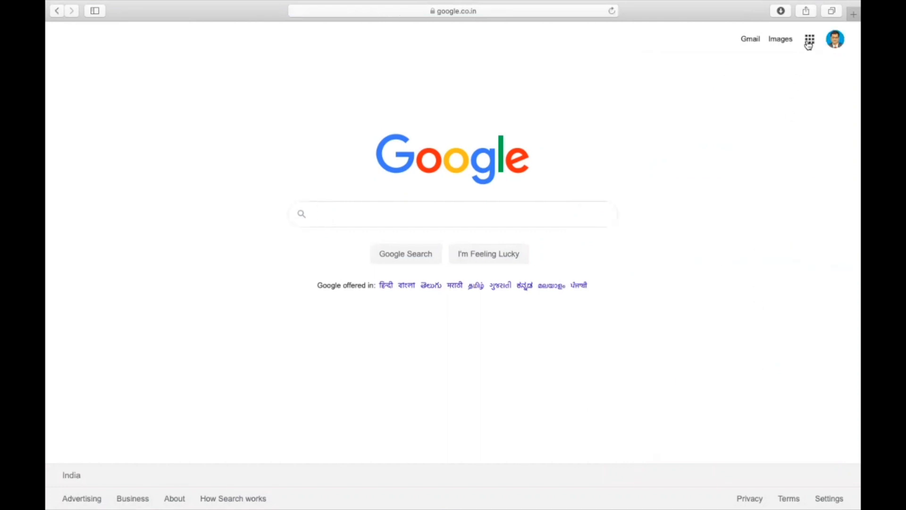
click(692, 146)
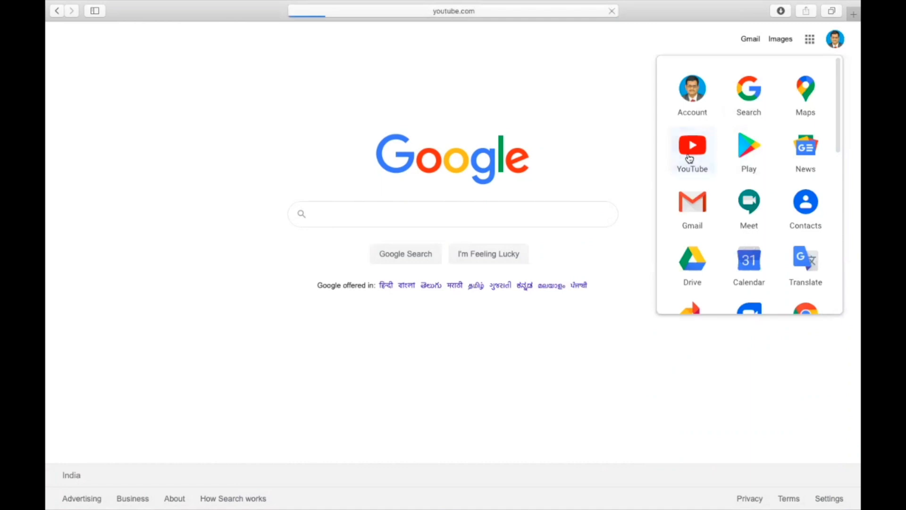
click(692, 149)
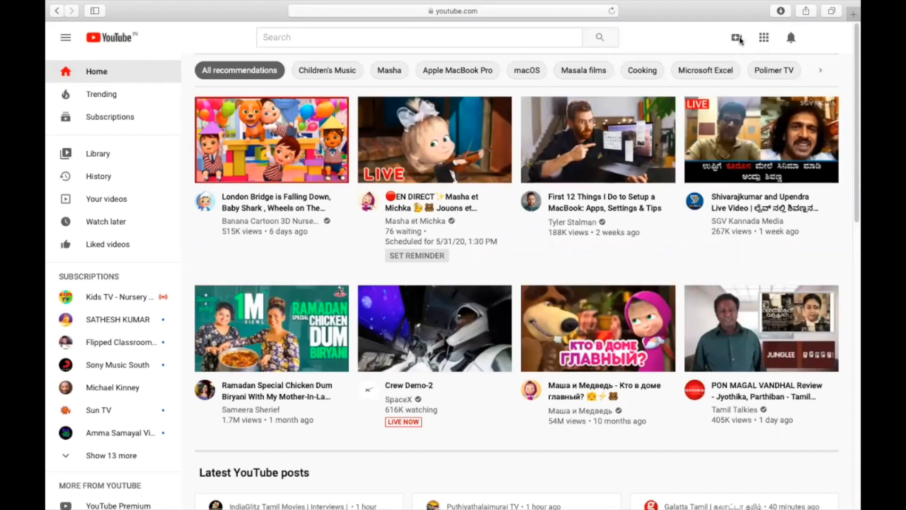
click(737, 37)
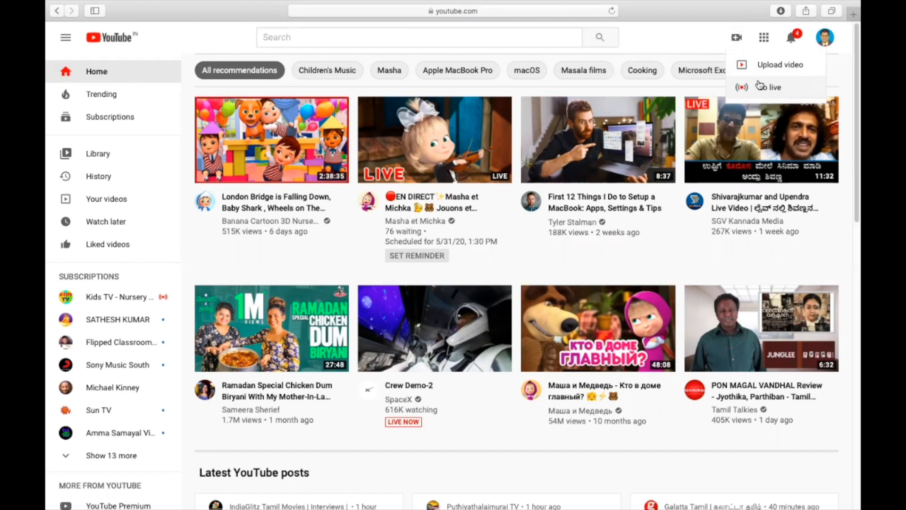
- Start a fresh Go Live stream titled IDA TRAIL, set Public and 'No, it's not made for kids'
click(773, 86)
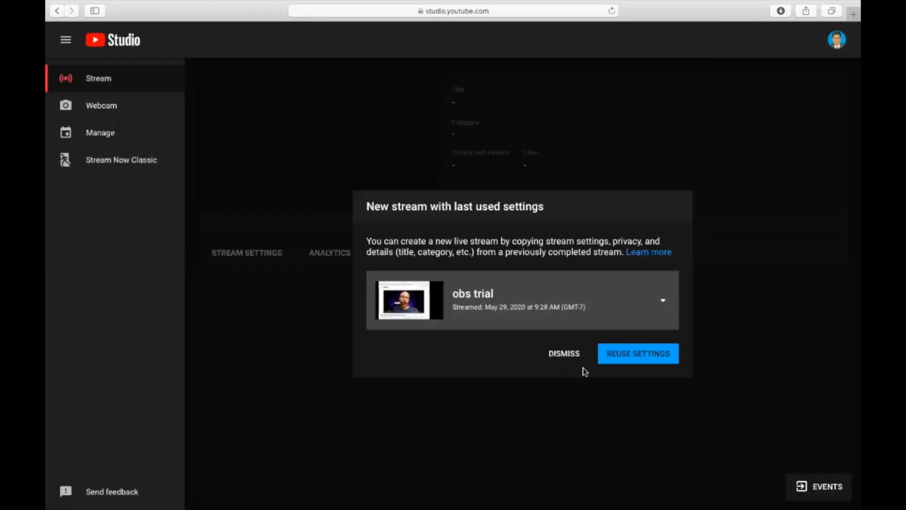
click(562, 353)
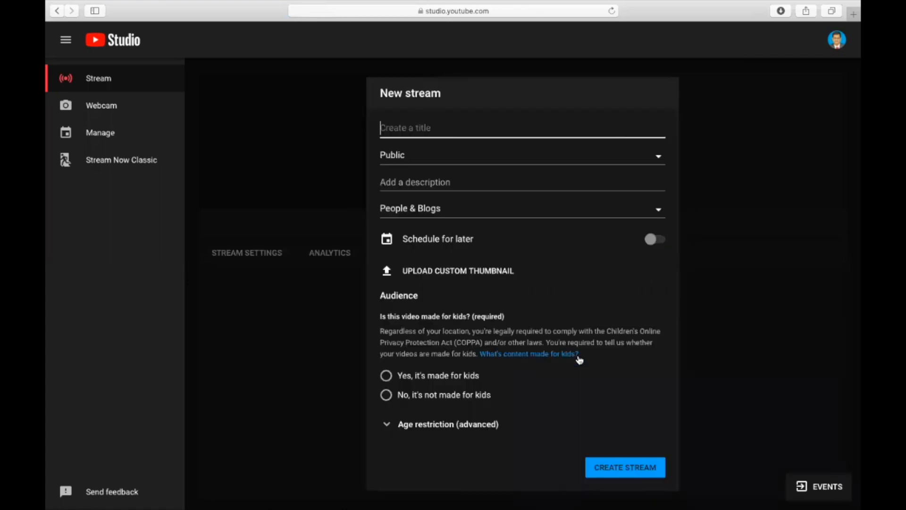
mouse_move(465, 157)
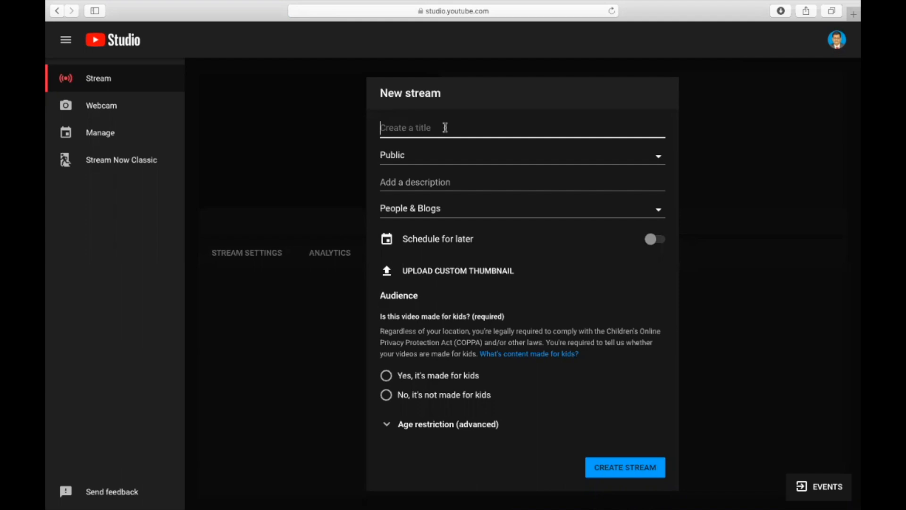
text(ID)
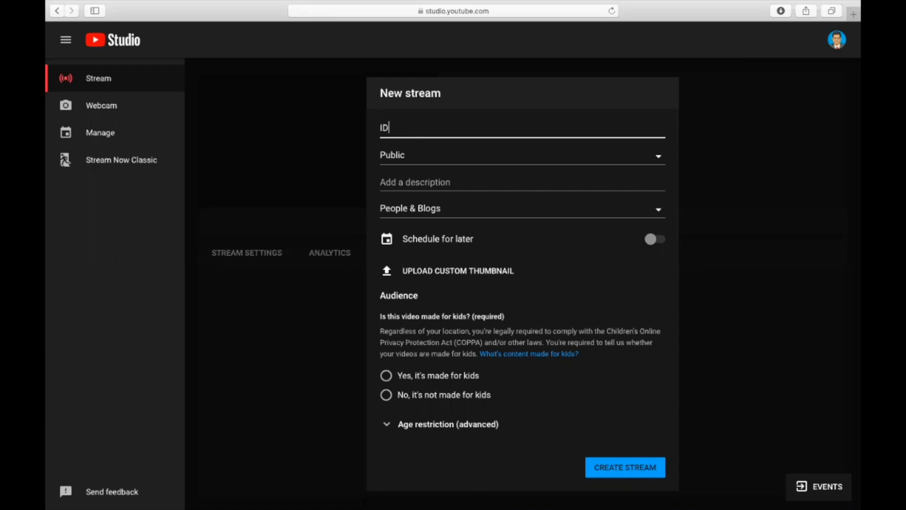
text(A TRA)
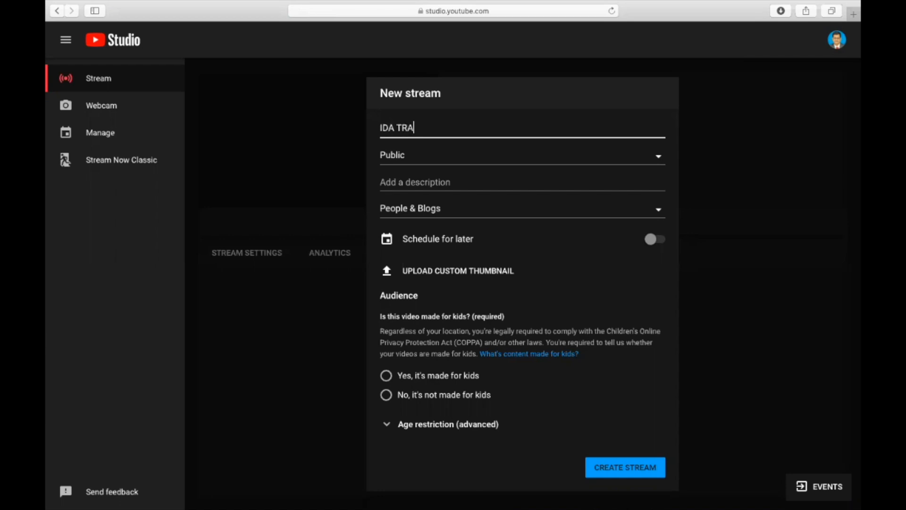
text(IL)
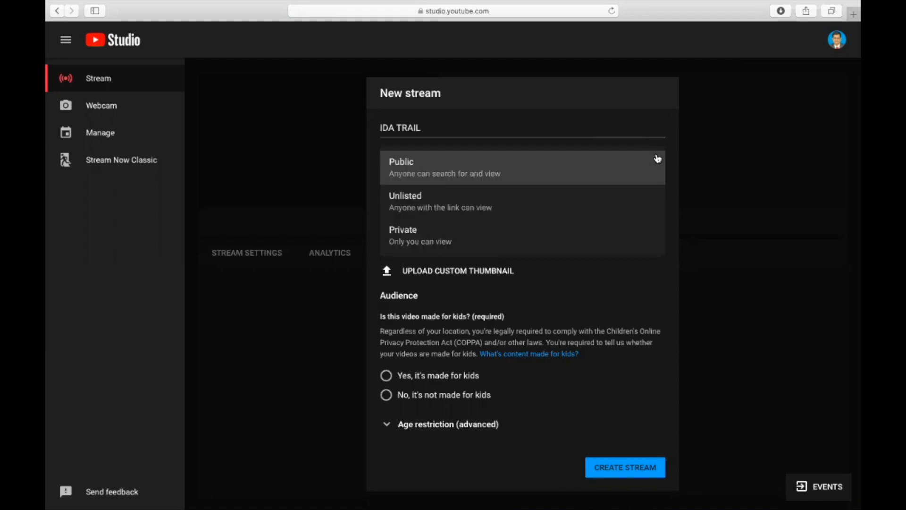
mouse_move(567, 235)
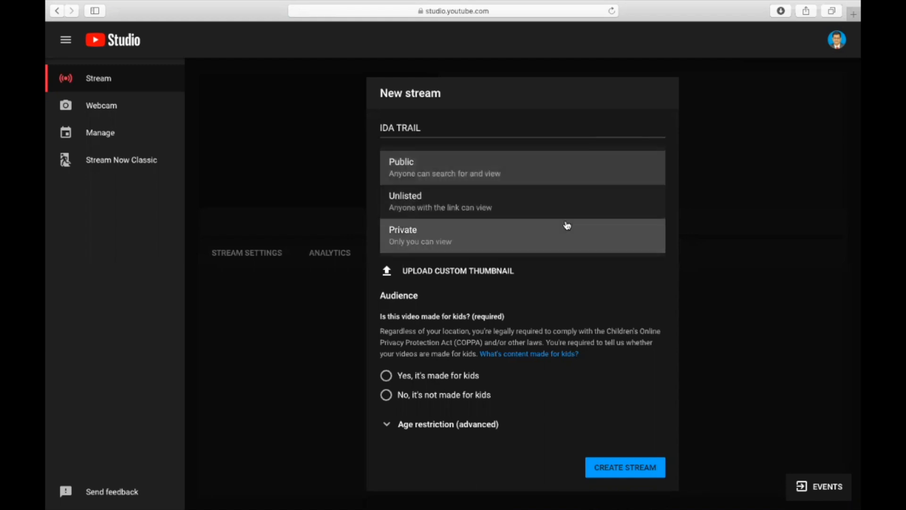
mouse_move(560, 201)
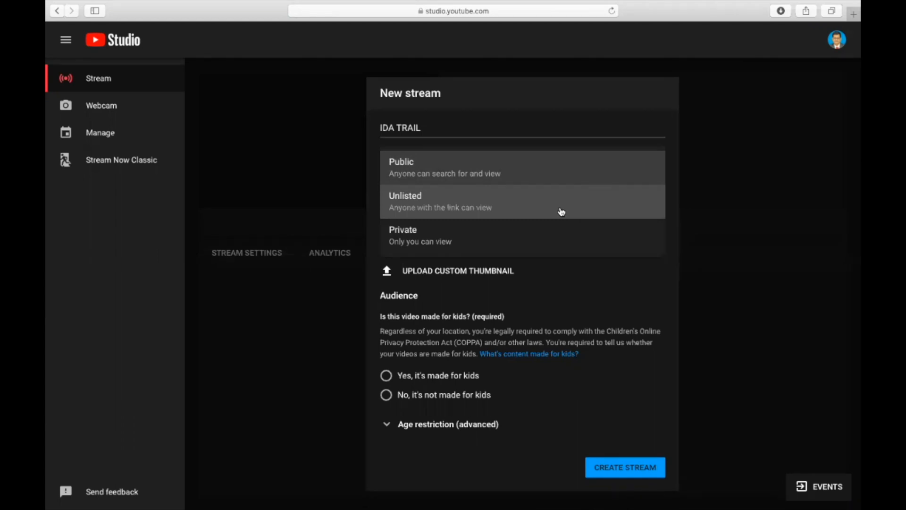
click(401, 167)
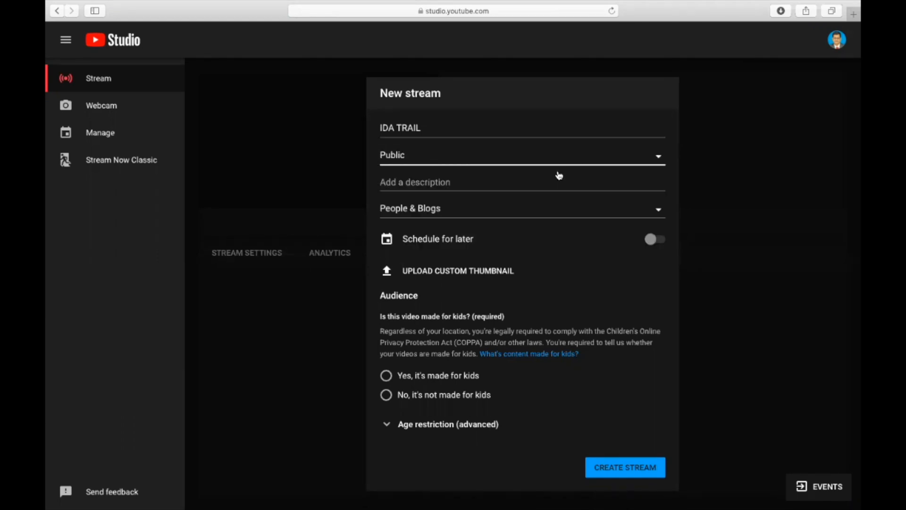
mouse_move(468, 242)
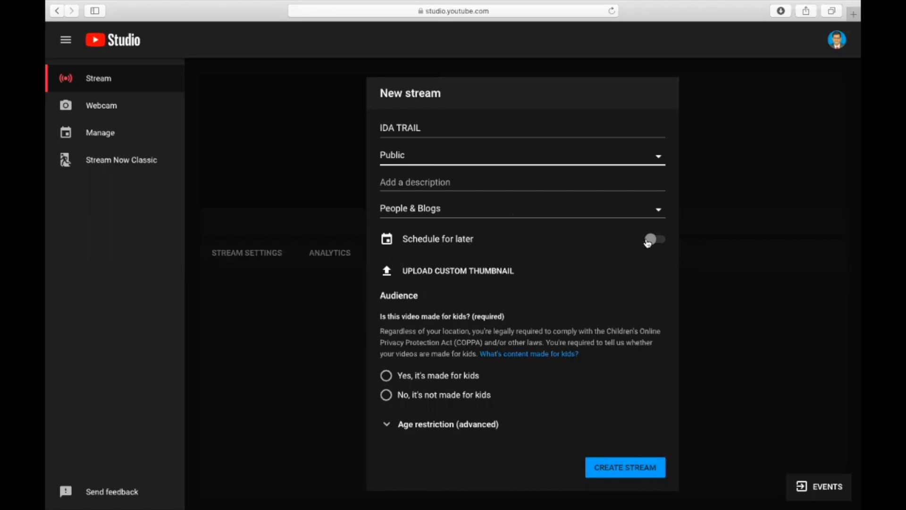
mouse_move(471, 275)
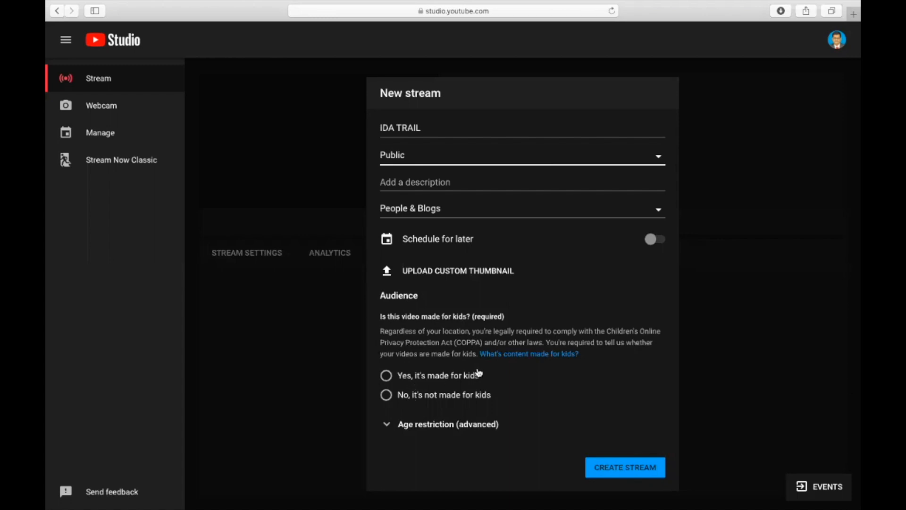
mouse_move(449, 368)
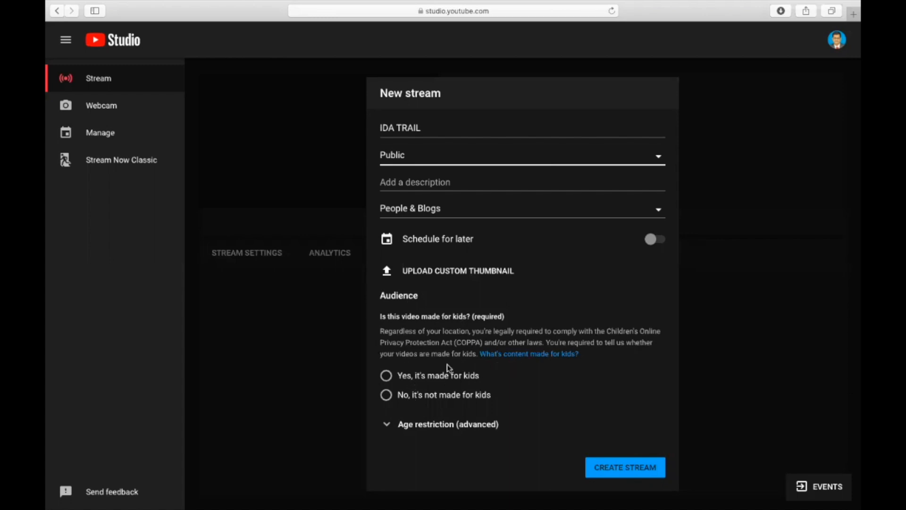
click(386, 394)
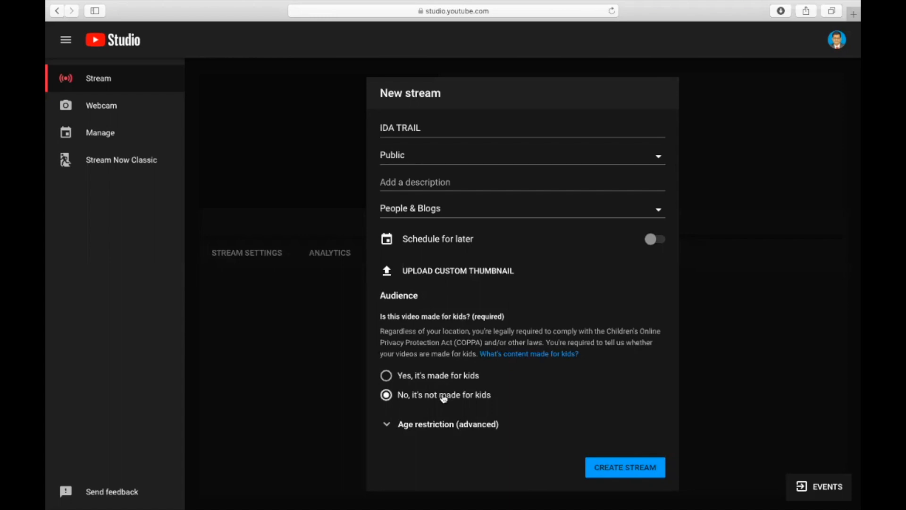
mouse_move(442, 416)
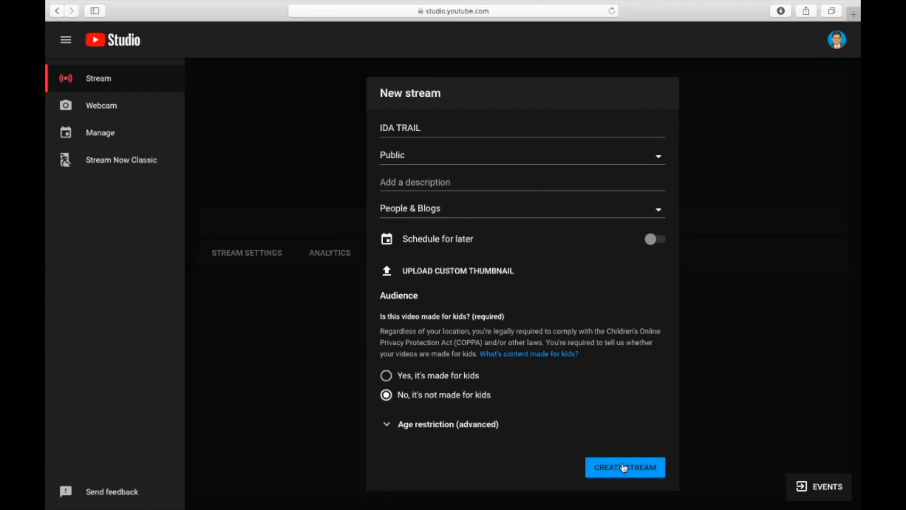
- Create the IDA TRAIL stream so its stream key and URLs appear
click(624, 467)
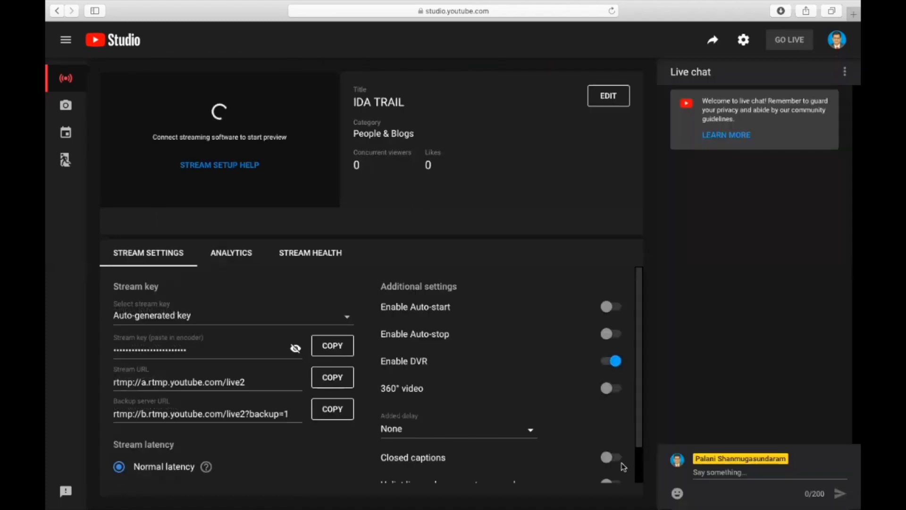
mouse_move(215, 349)
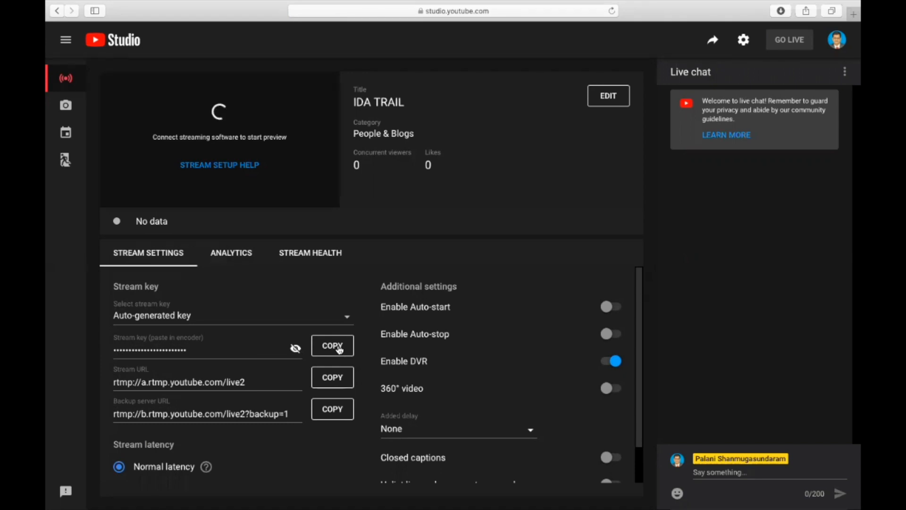
mouse_move(65, 134)
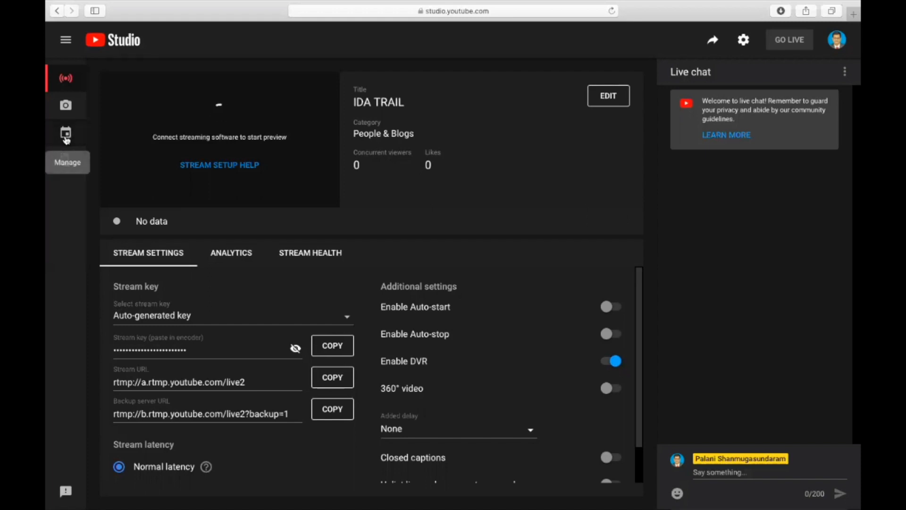
- Show the upcoming live streams list and the options for the IDA TRAIL row
click(65, 133)
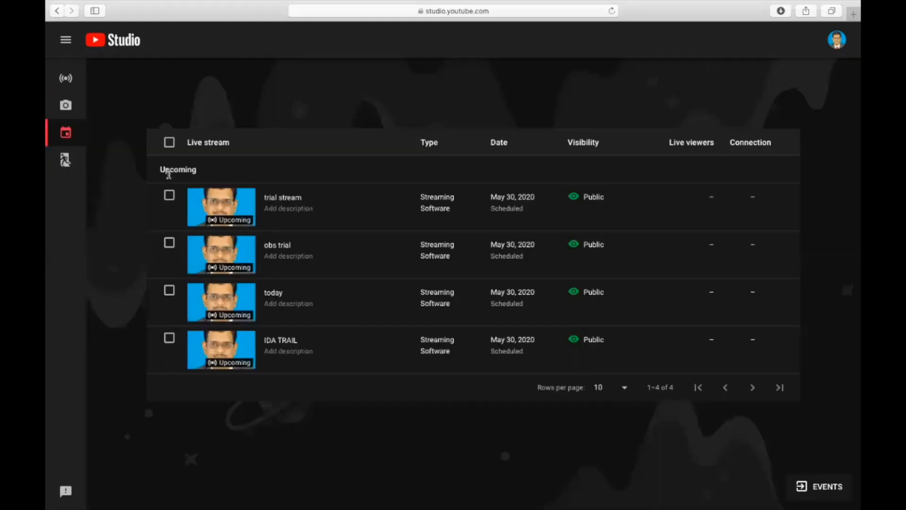
mouse_move(266, 324)
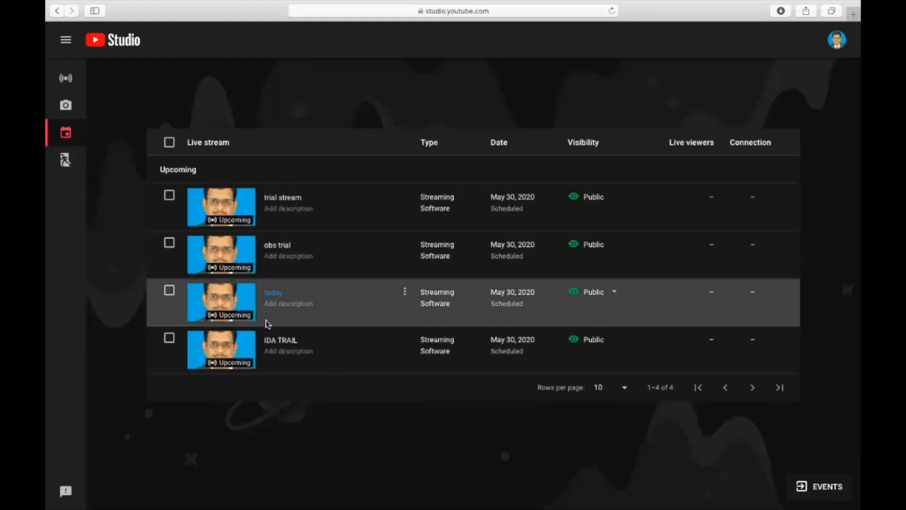
mouse_move(405, 341)
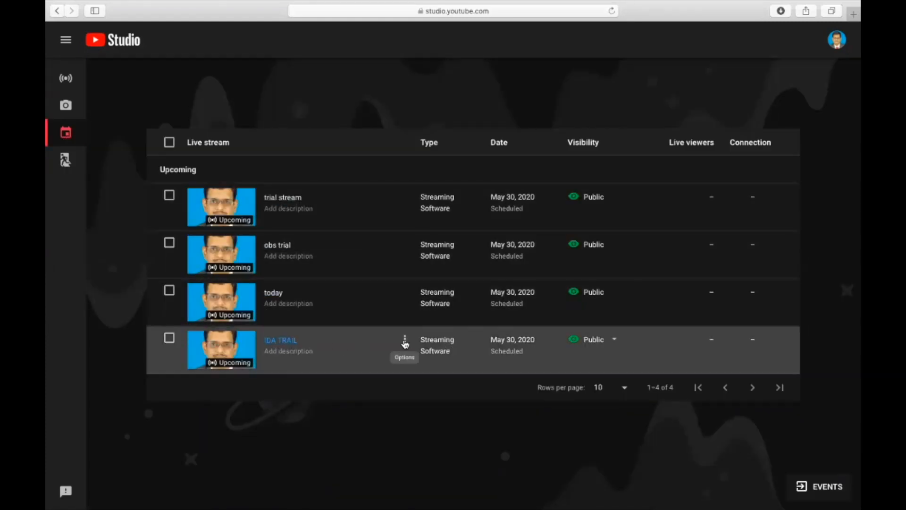
click(404, 340)
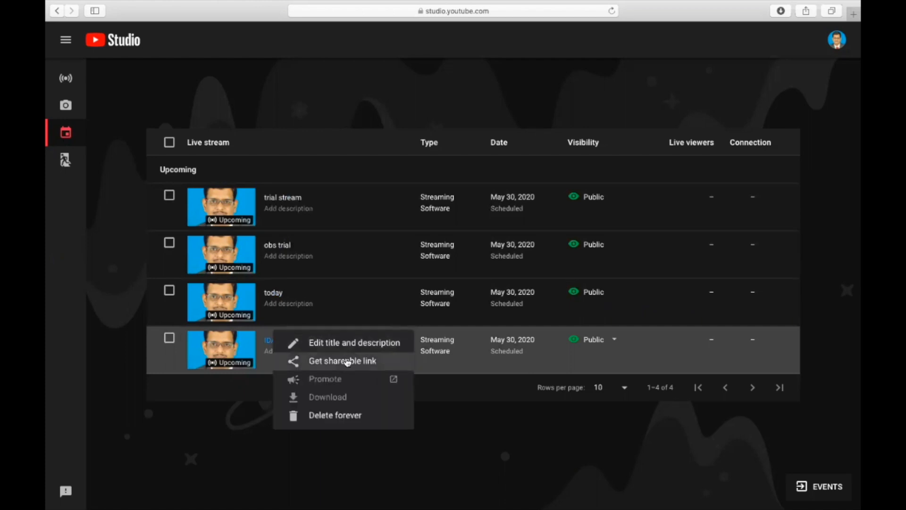
mouse_move(346, 362)
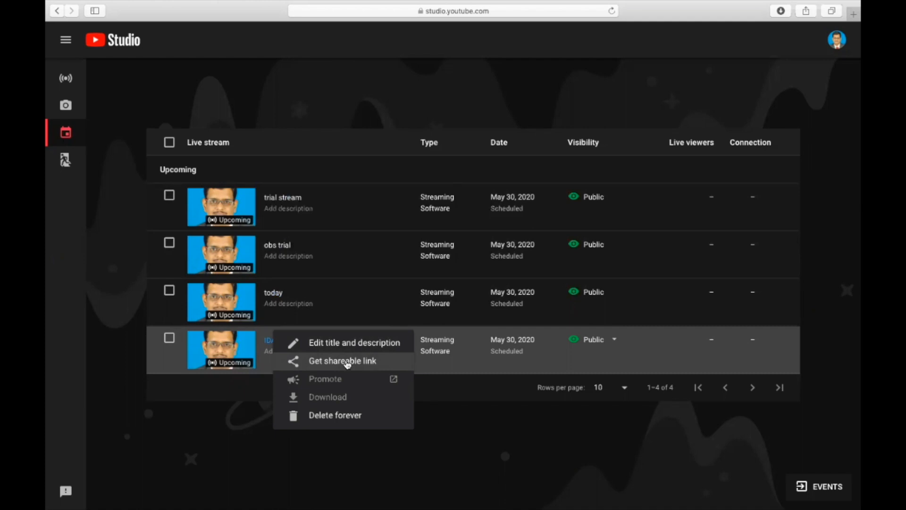
mouse_move(360, 363)
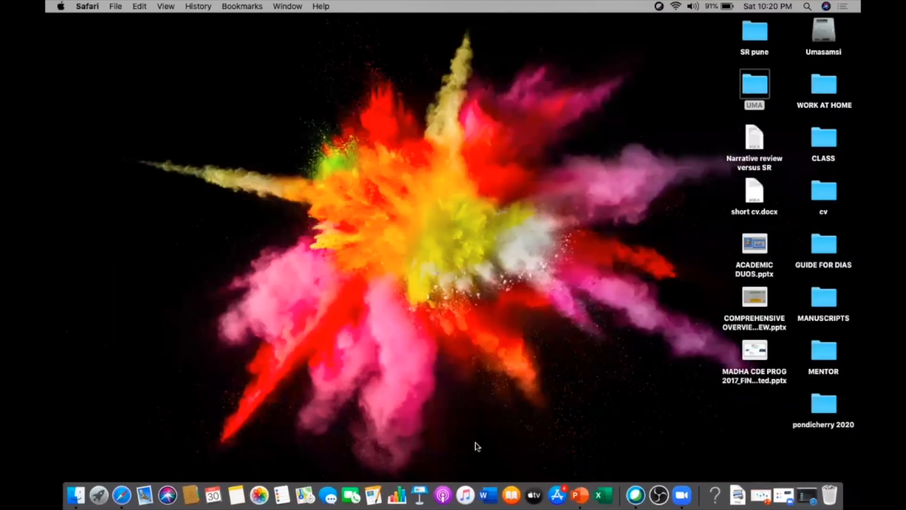
mouse_move(537, 444)
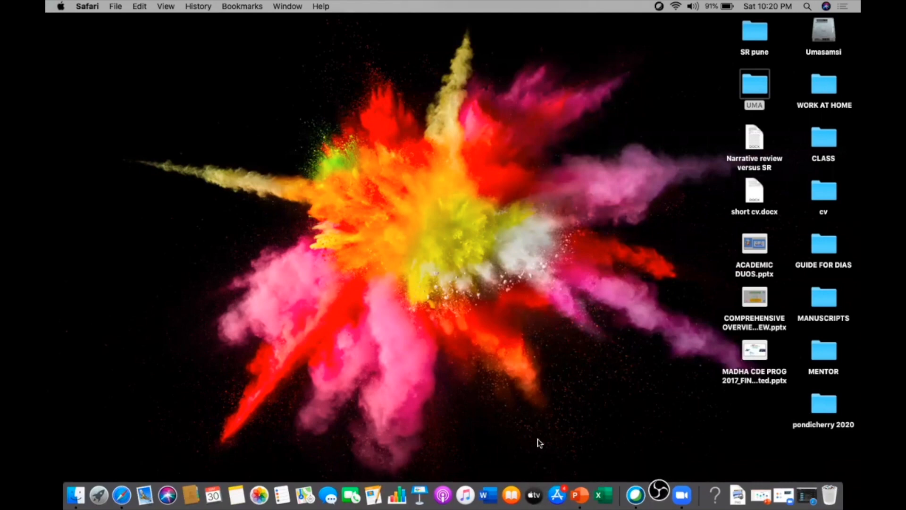
click(658, 495)
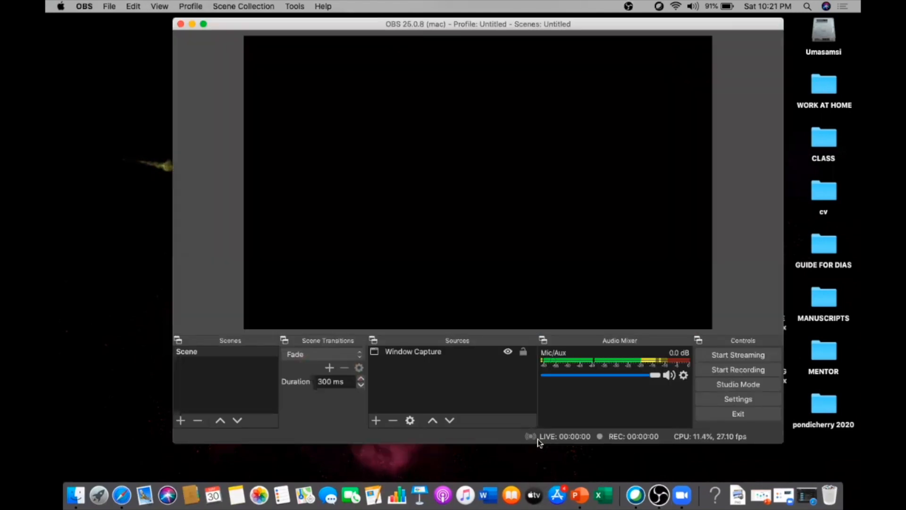
mouse_move(601, 496)
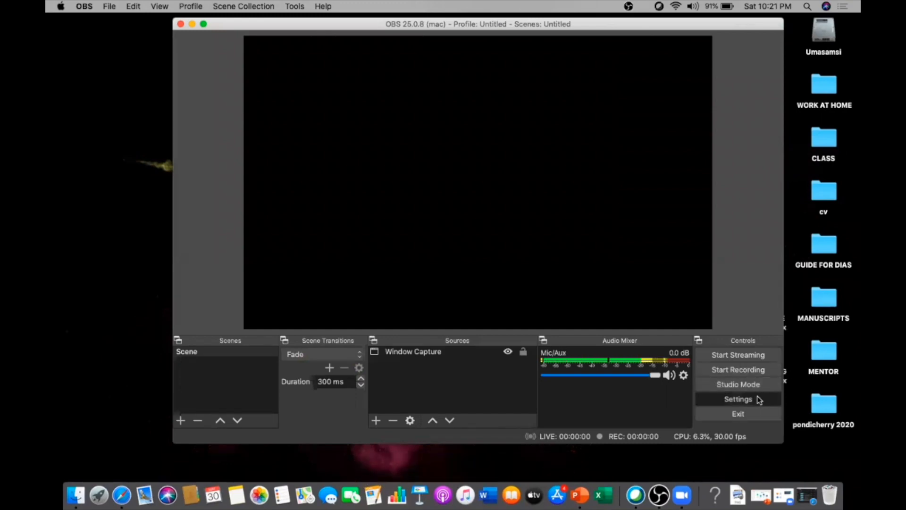
click(738, 398)
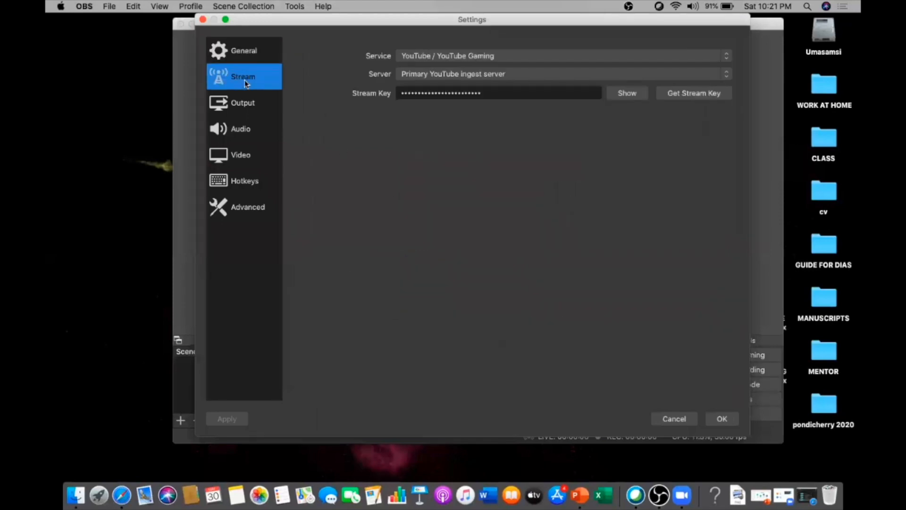
mouse_move(722, 57)
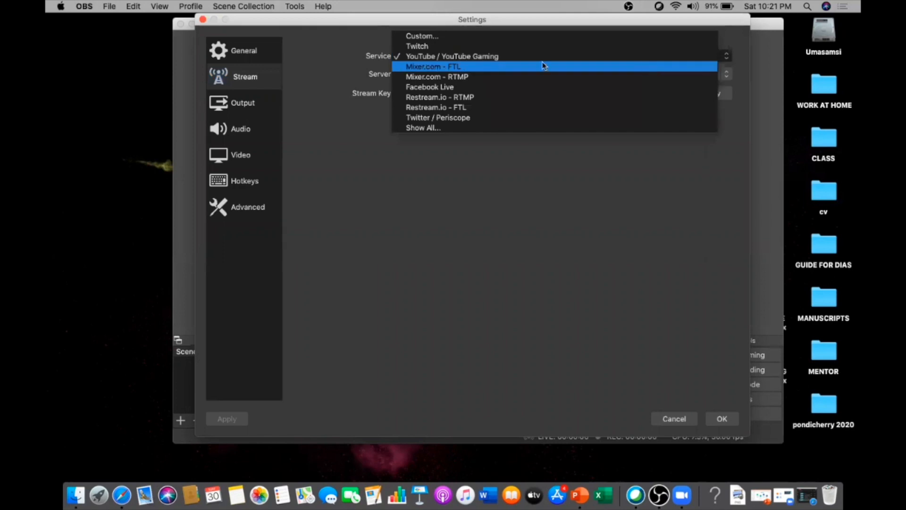
mouse_move(452, 56)
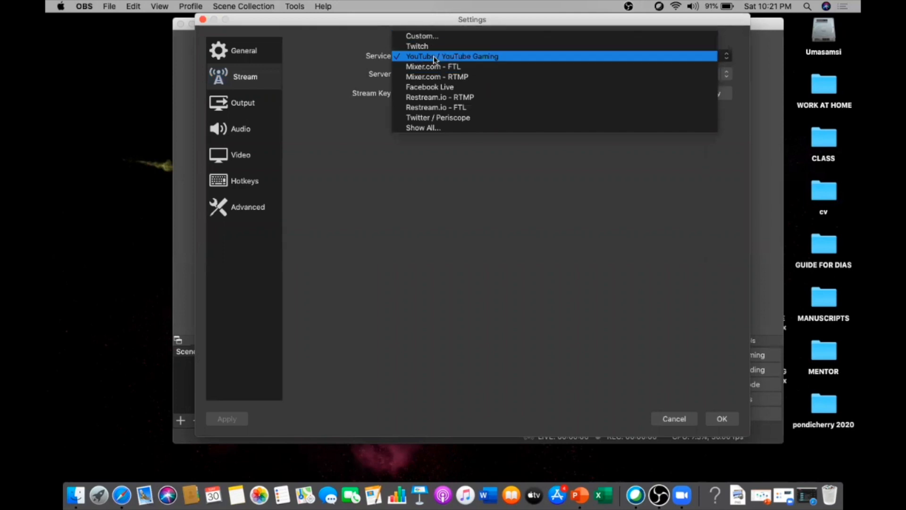
mouse_move(430, 86)
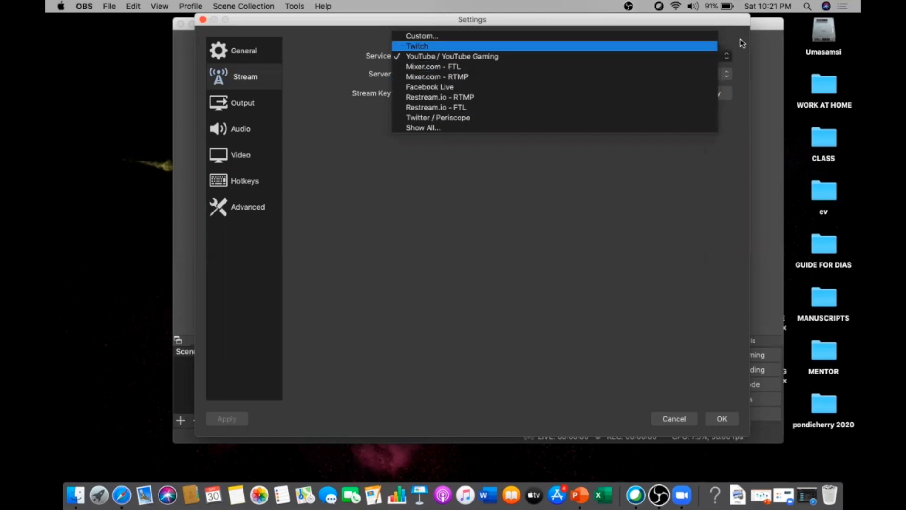
click(452, 56)
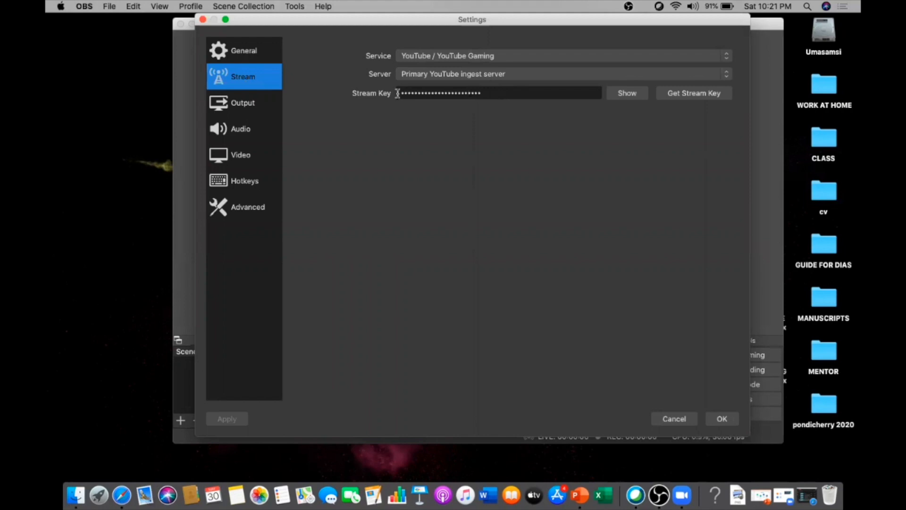
mouse_move(566, 121)
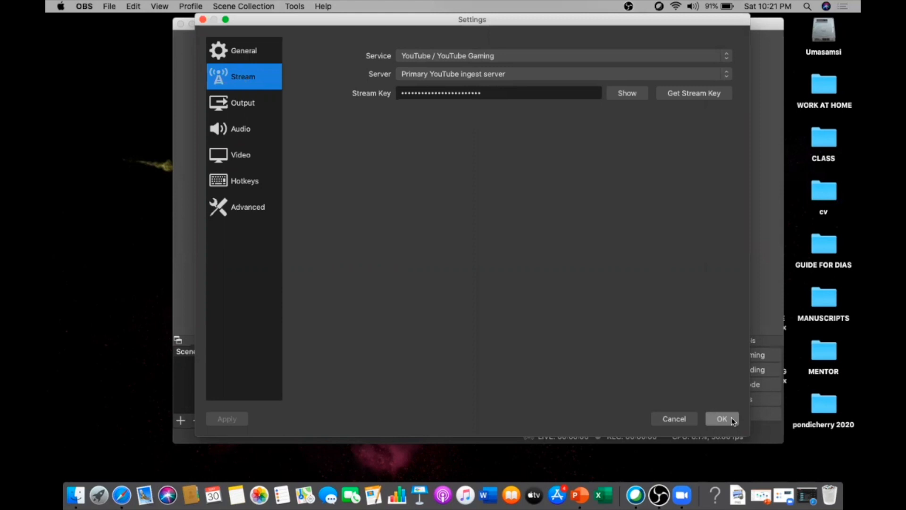
click(722, 418)
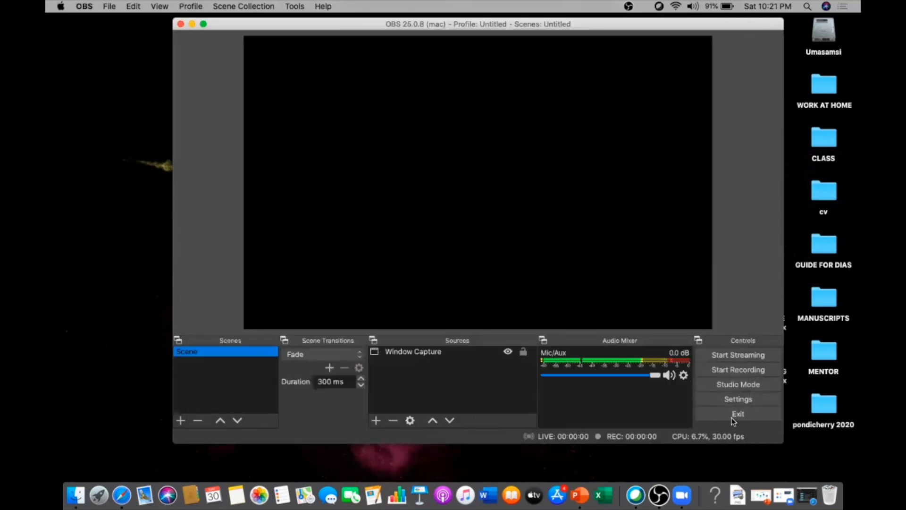
mouse_move(420, 354)
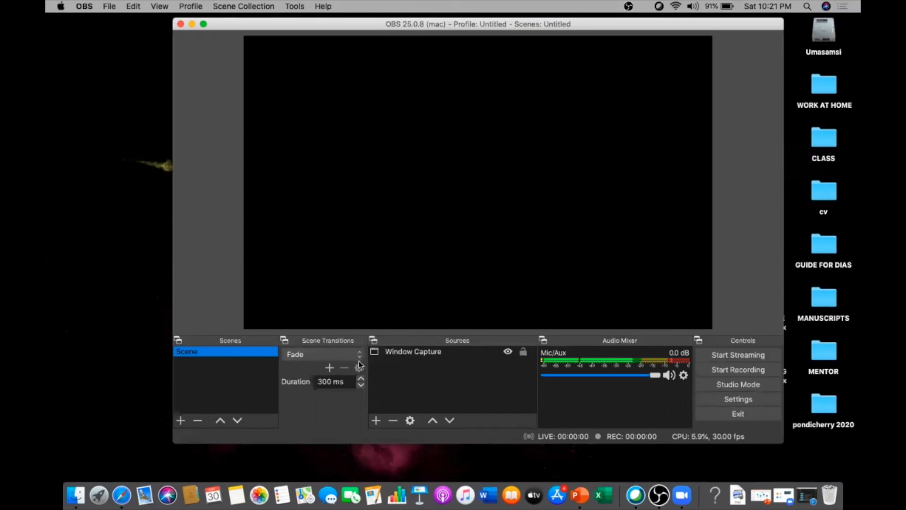
mouse_move(419, 356)
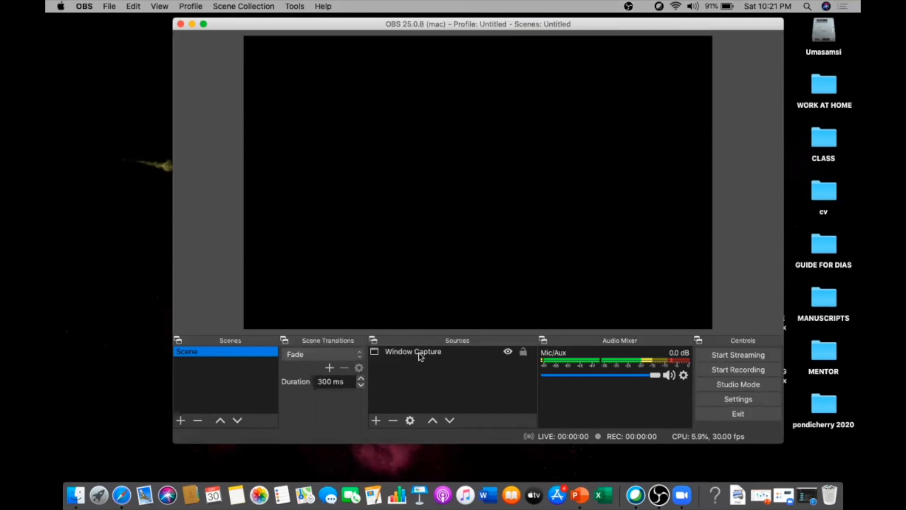
click(413, 351)
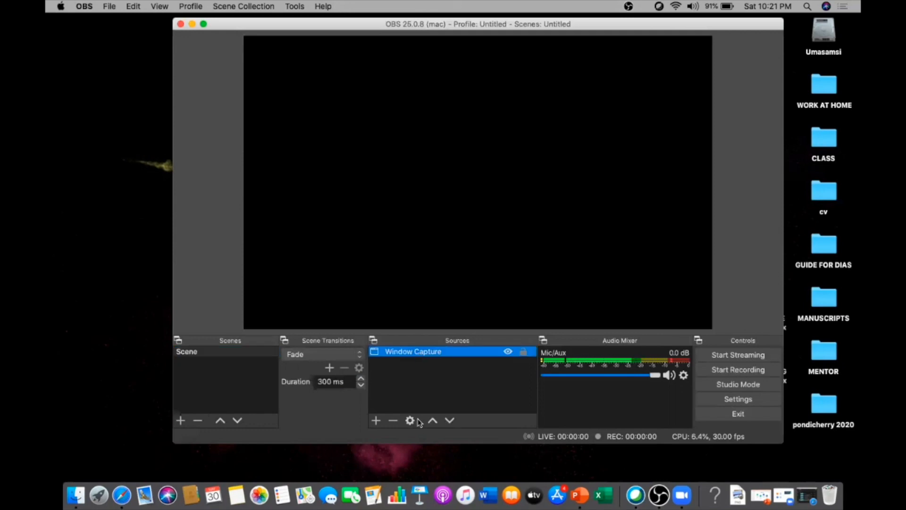
mouse_move(392, 420)
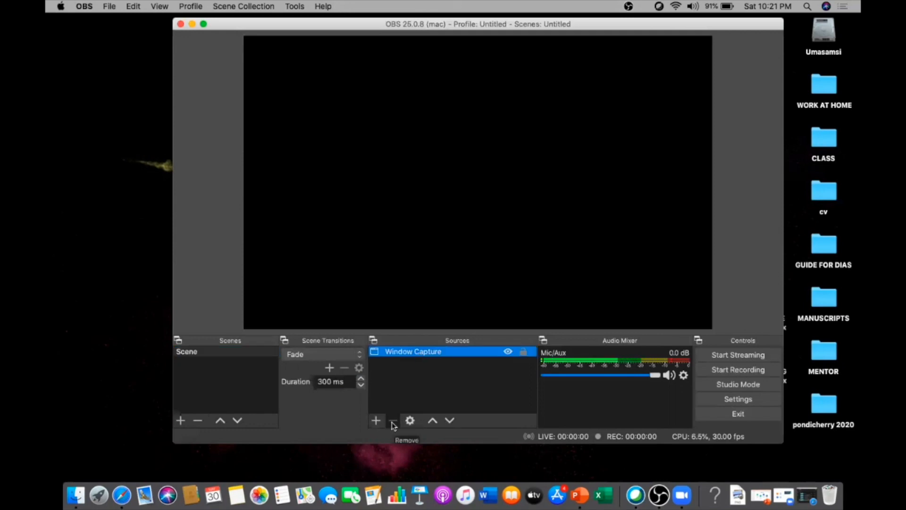
click(393, 420)
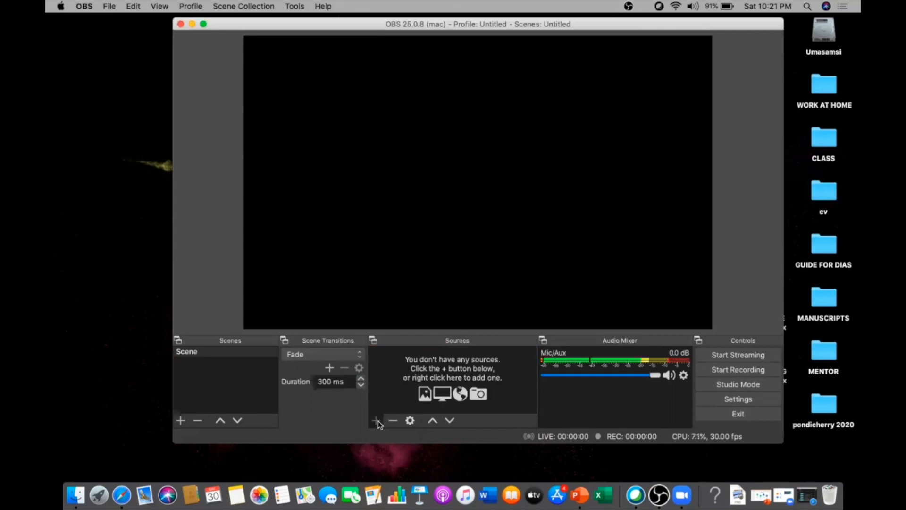
click(375, 420)
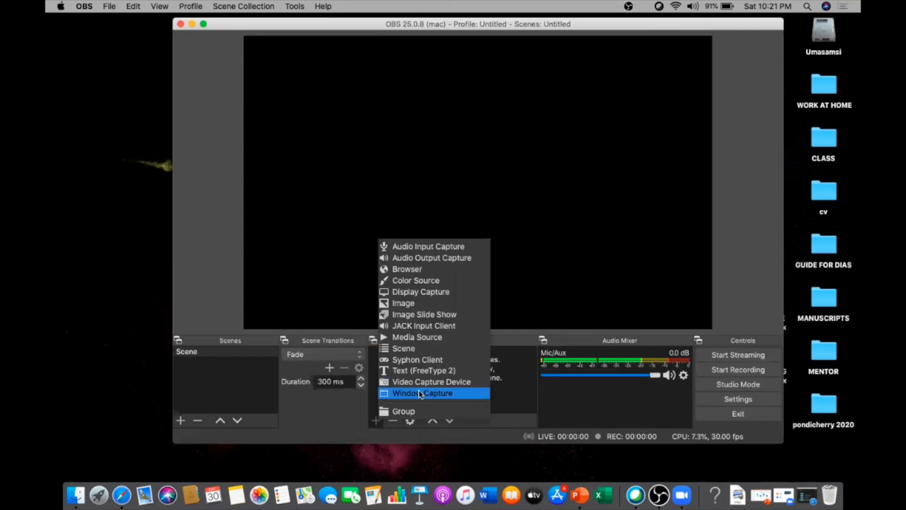
mouse_move(431, 382)
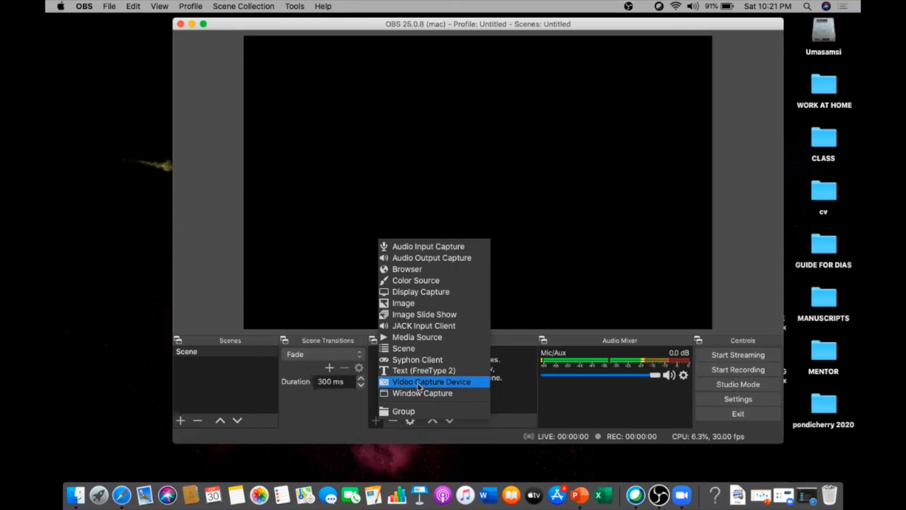
mouse_move(423, 393)
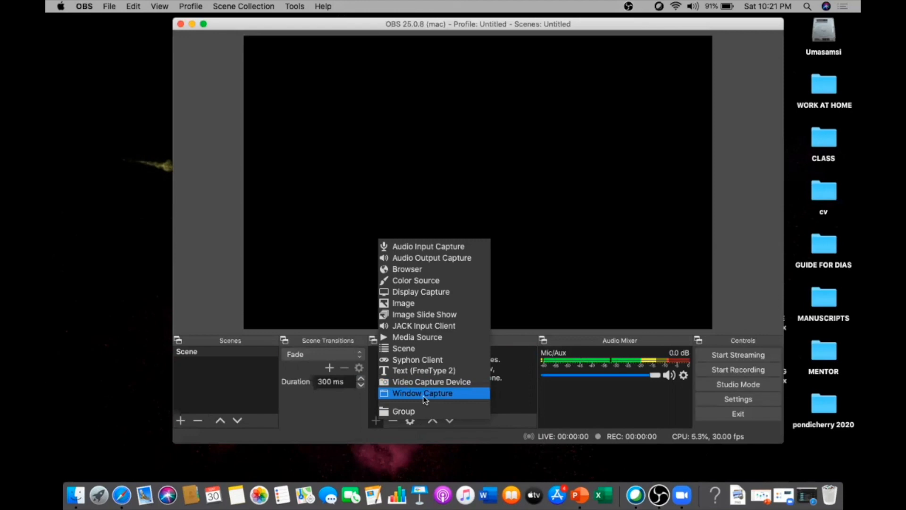
mouse_move(81, 422)
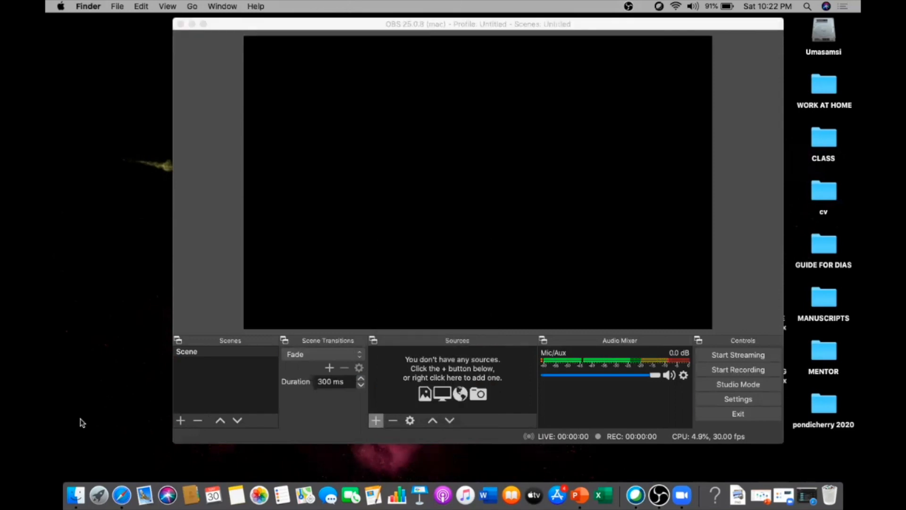
- Bring up Google Meet's start page in Chrome beside OBS and show OBS's source types to add
click(122, 495)
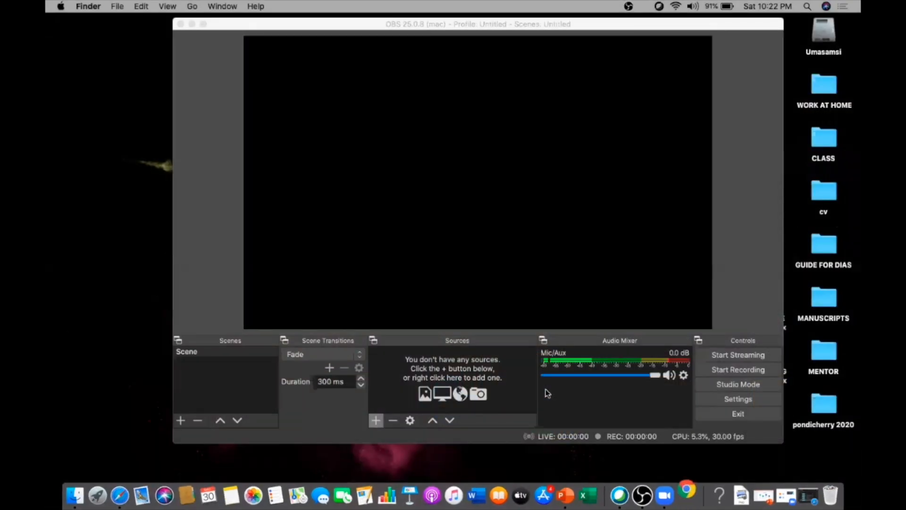
mouse_move(642, 496)
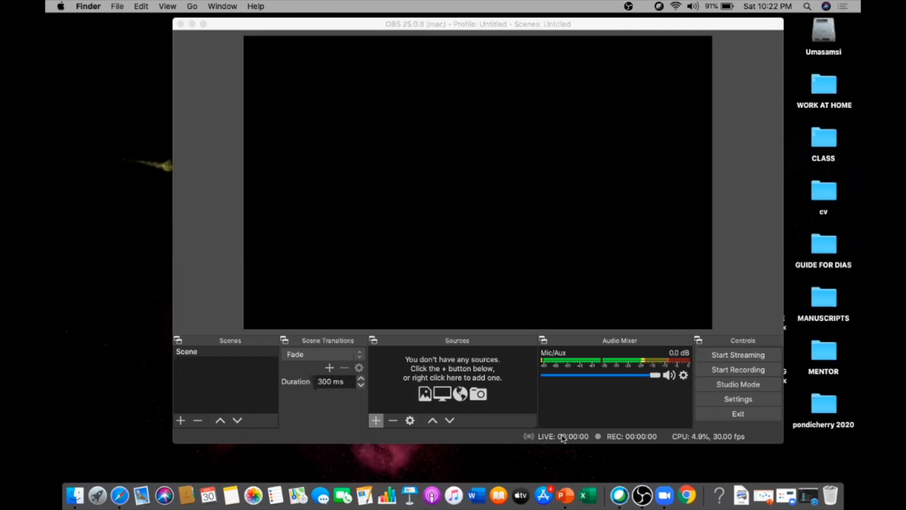
click(686, 495)
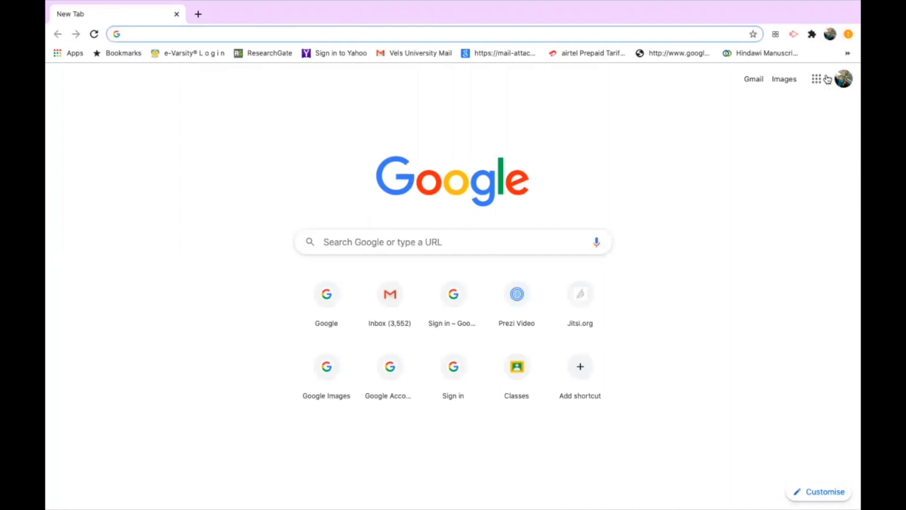
mouse_move(815, 80)
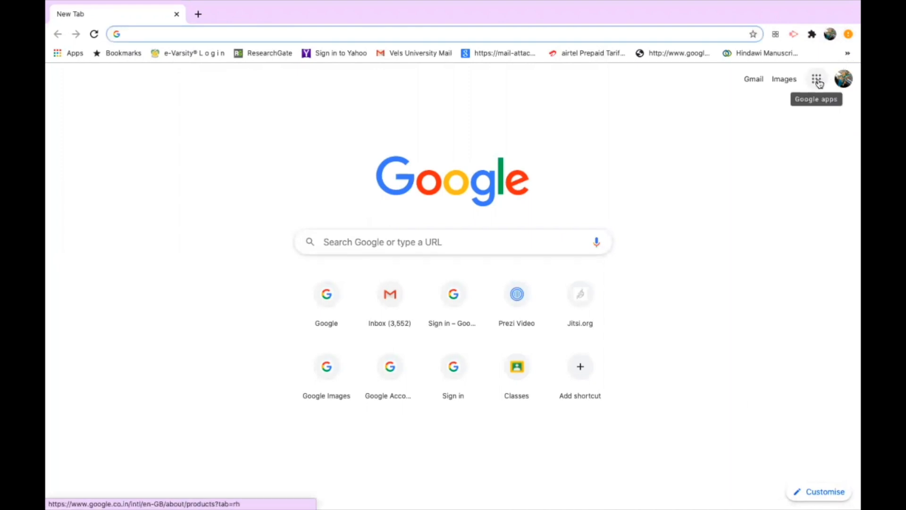
click(816, 78)
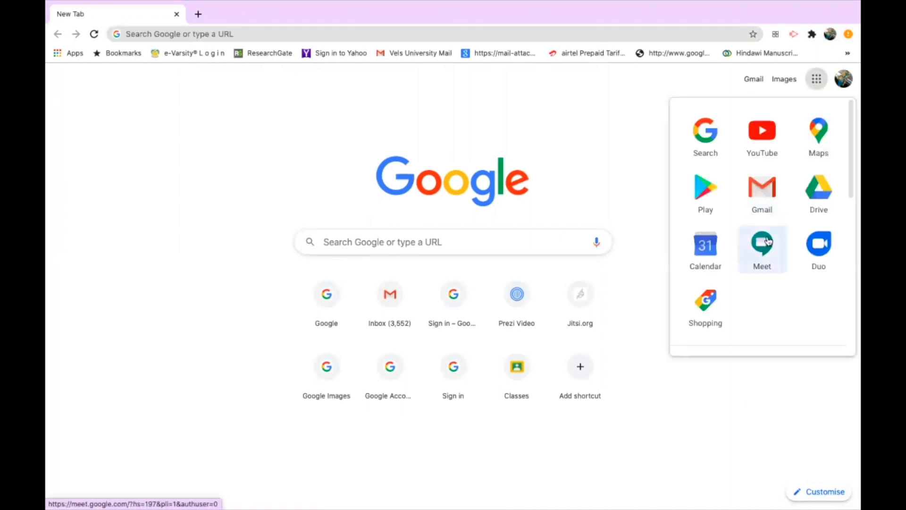
click(762, 245)
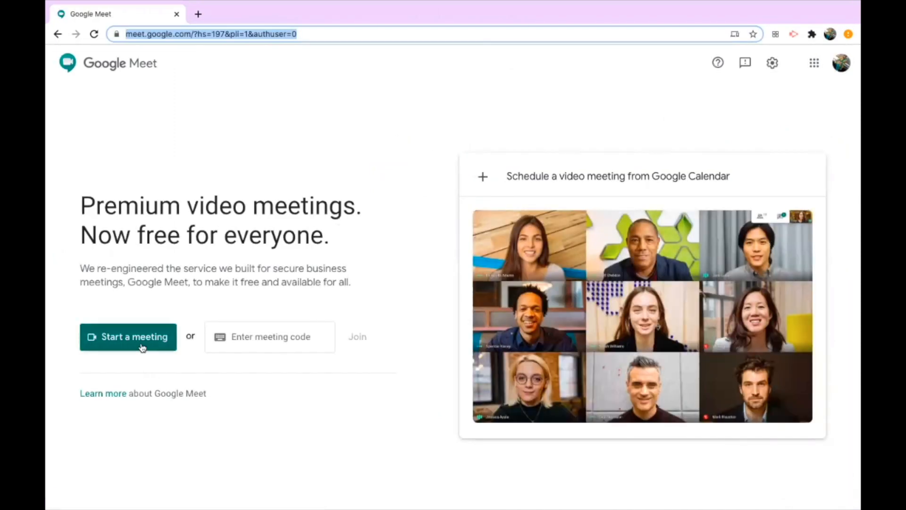
mouse_move(138, 322)
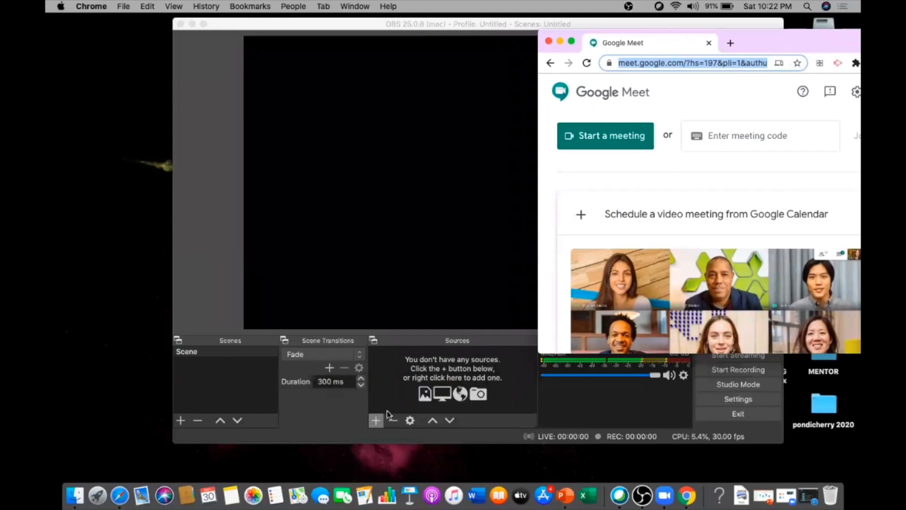
click(376, 420)
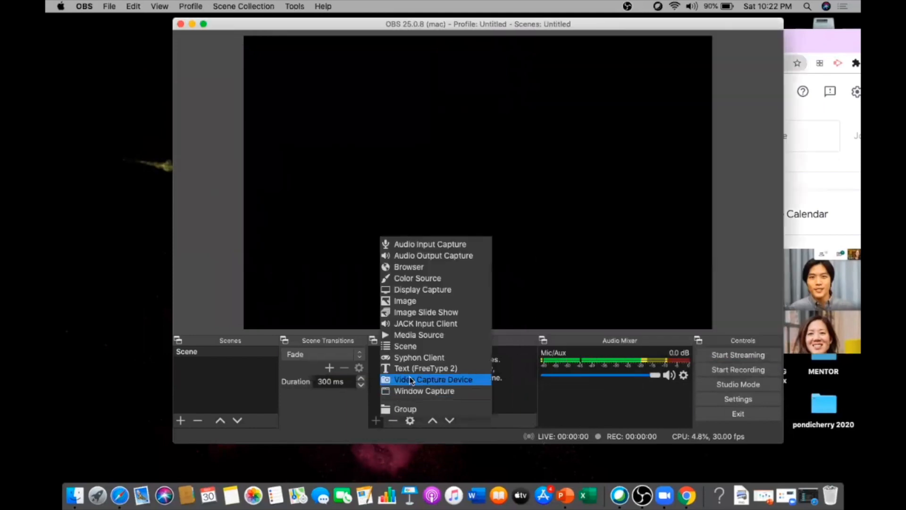
- Add a Window Capture source for the [Google Chrome] Google Meet window and confirm its settings
click(424, 391)
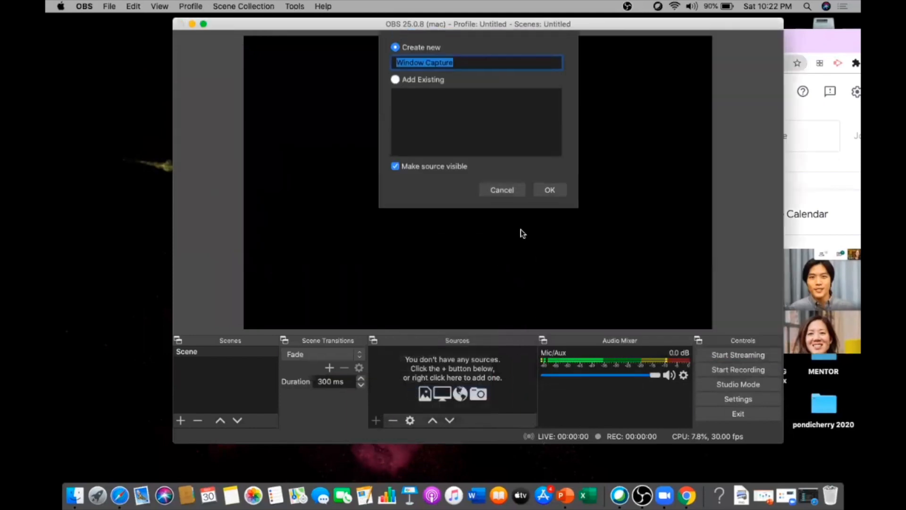
click(548, 190)
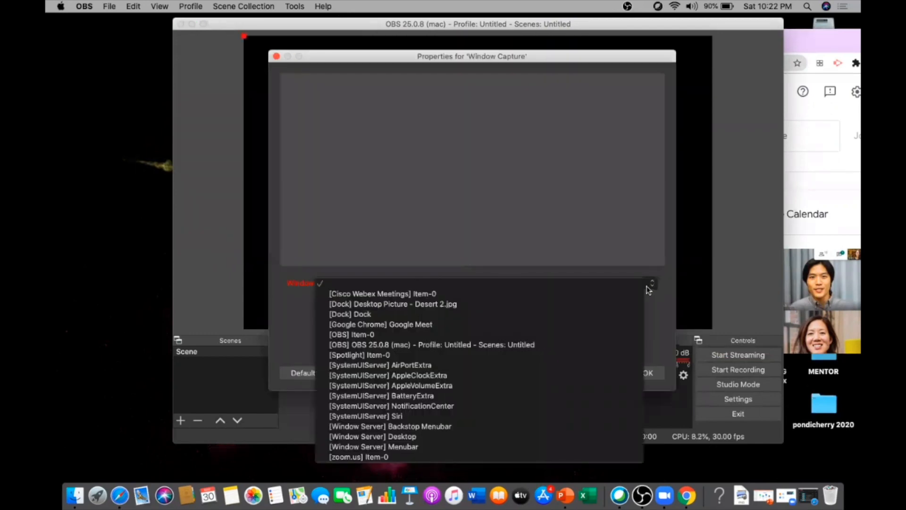
click(381, 324)
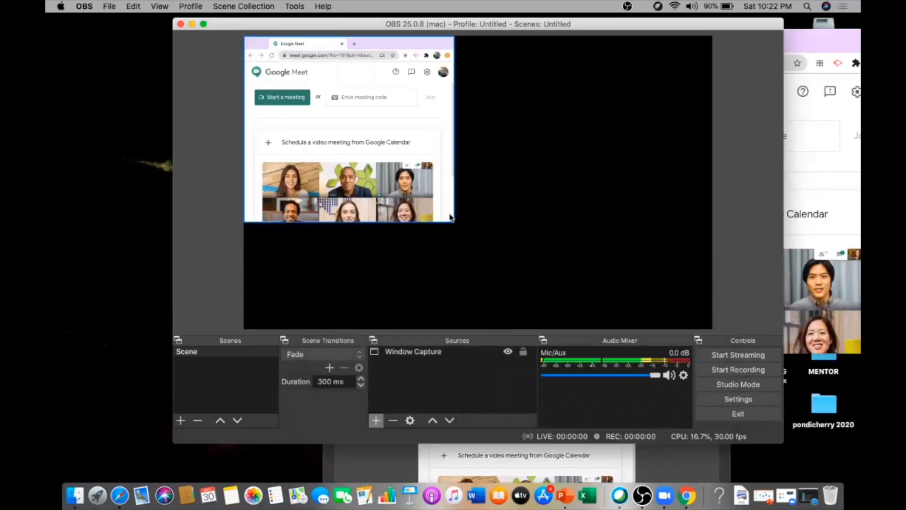
mouse_move(431, 187)
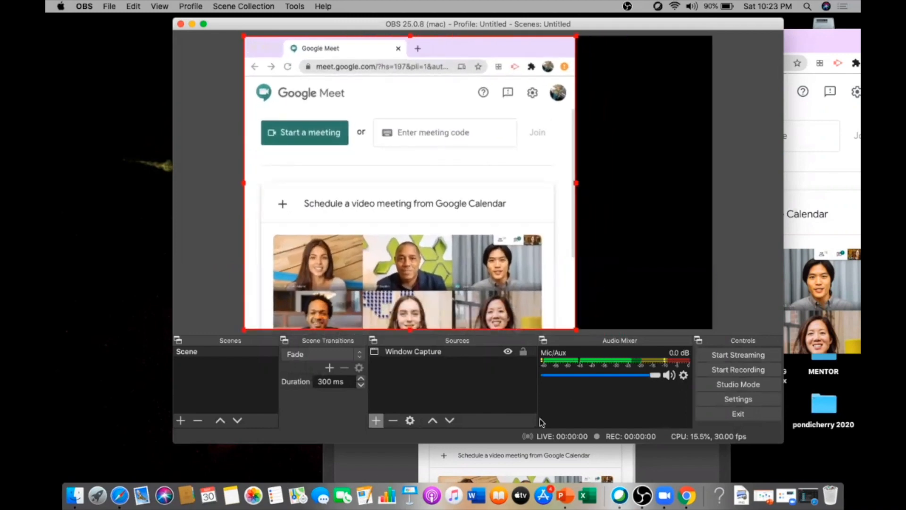
double_click(412, 351)
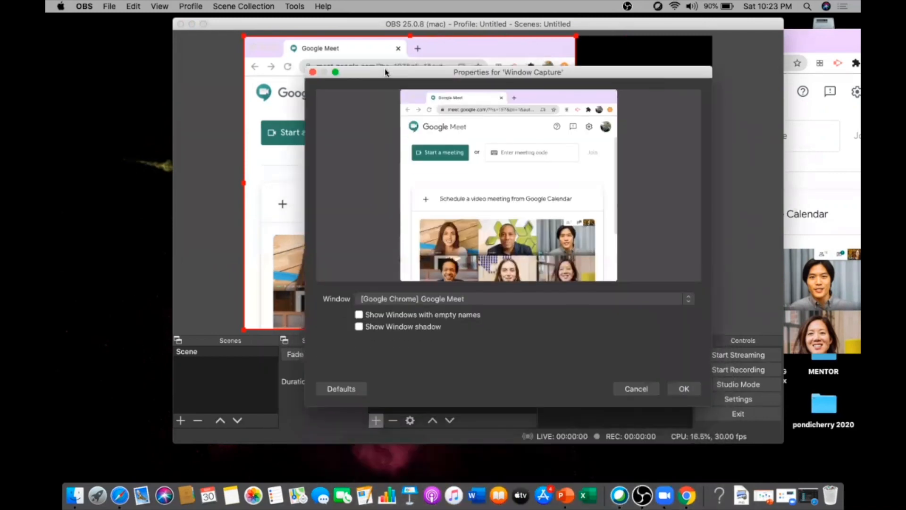
mouse_move(680, 369)
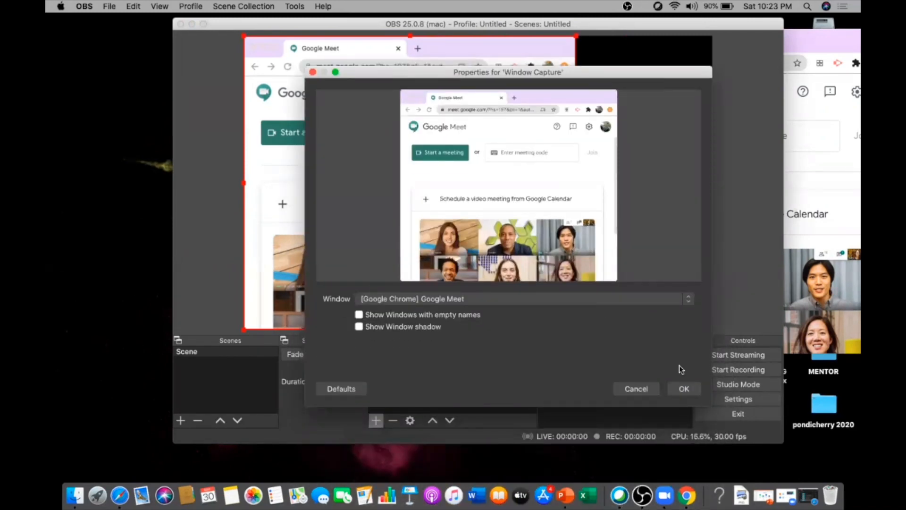
click(684, 388)
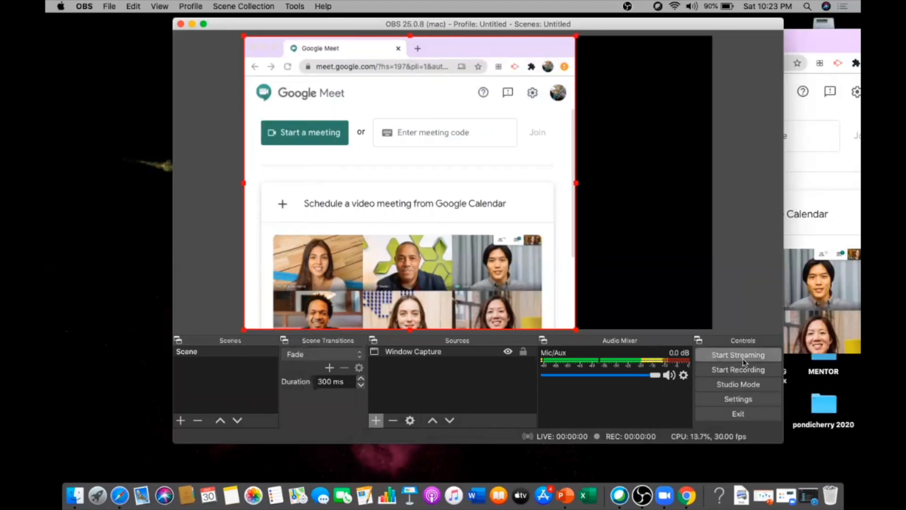
- Start streaming the captured Meet window to YouTube from the OBS Controls dock
click(737, 354)
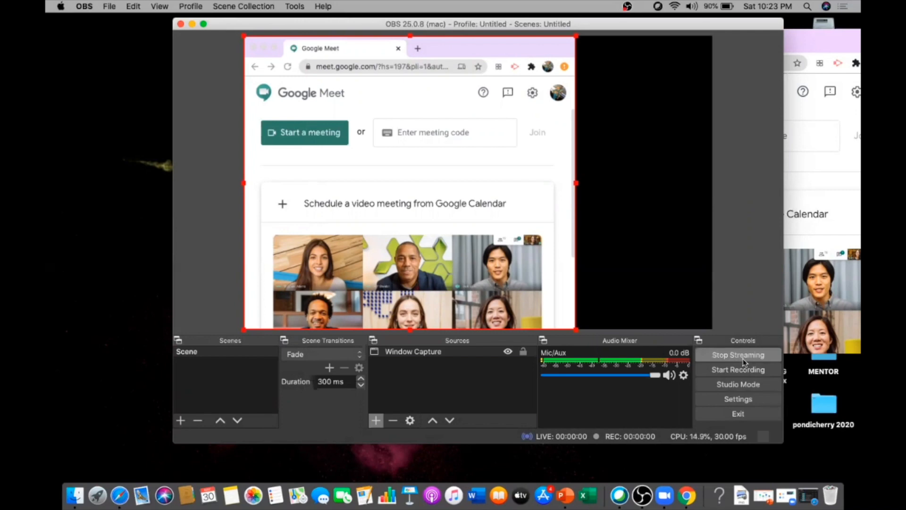
click(737, 354)
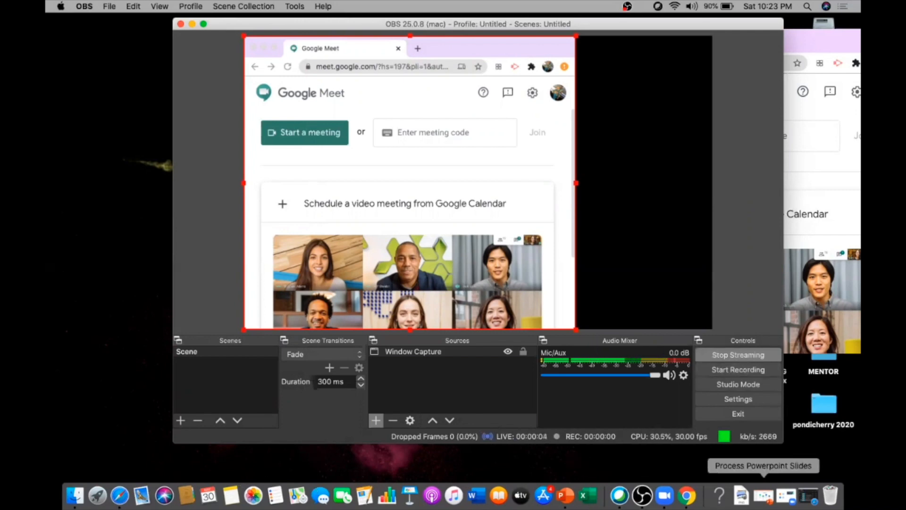
mouse_move(97, 496)
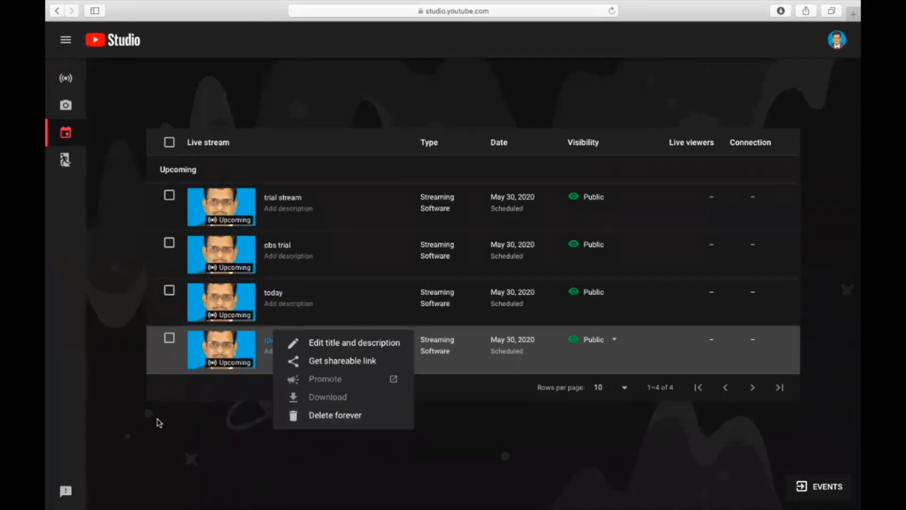
mouse_move(278, 248)
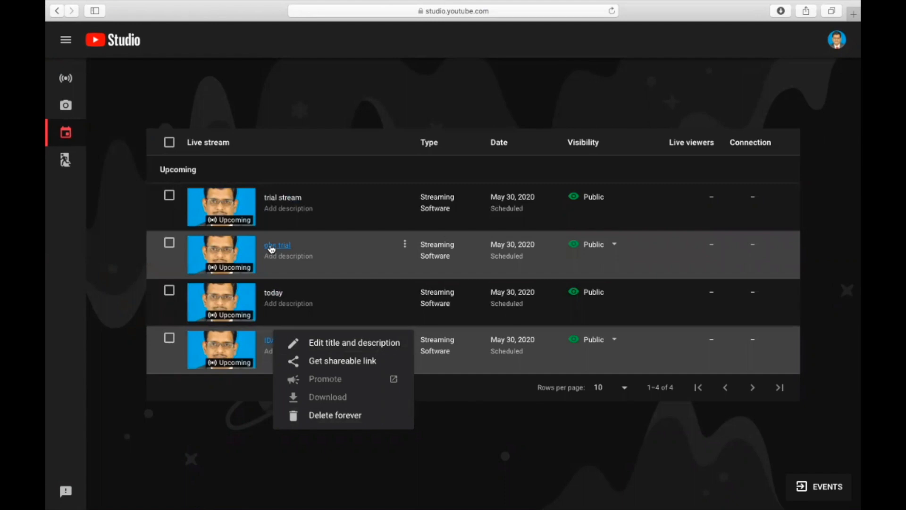
- Enter the obs trial stream's control room and play the incoming Meet preview, ready to Go Live
click(278, 245)
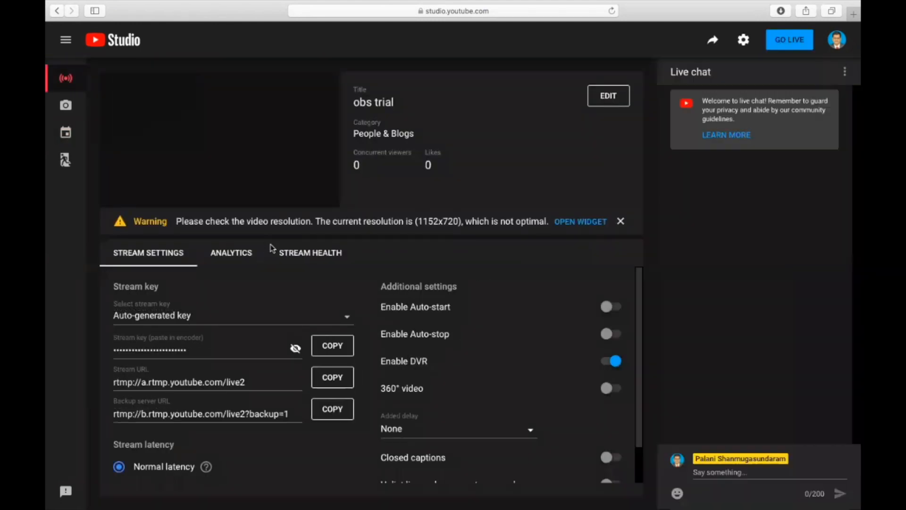
mouse_move(261, 146)
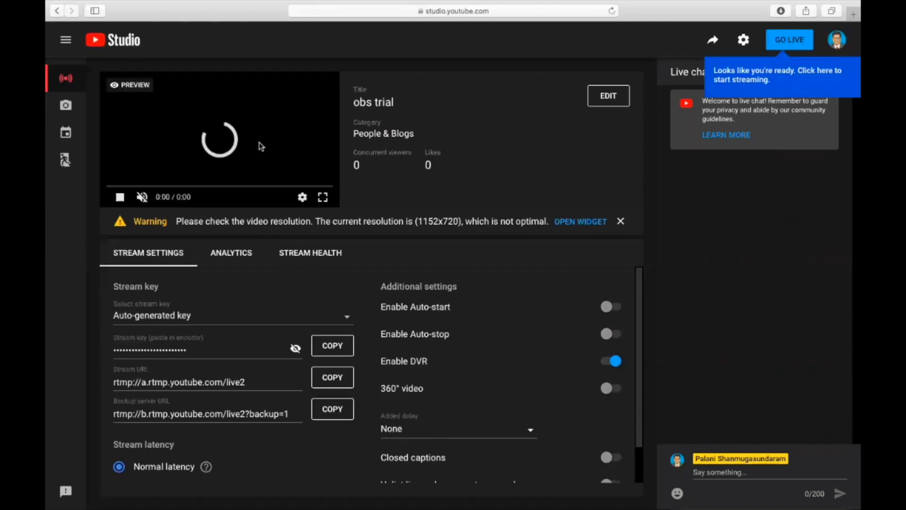
click(120, 196)
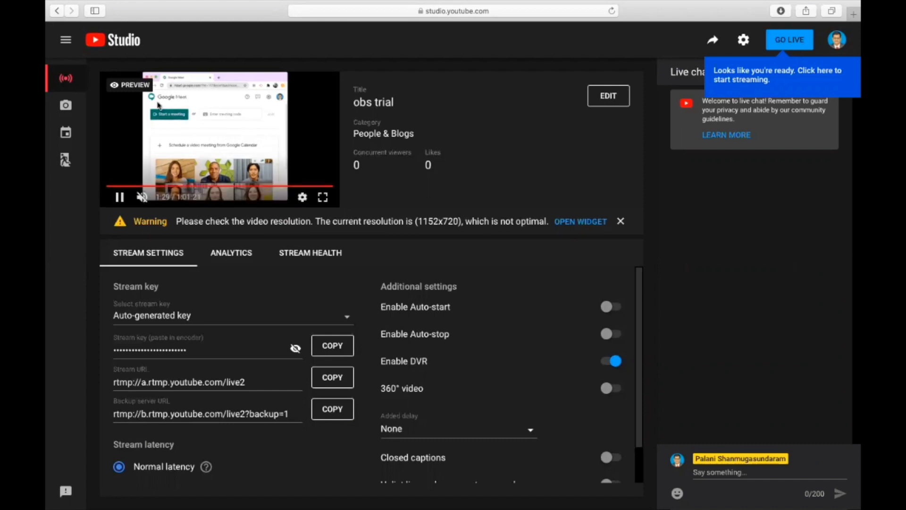
mouse_move(223, 197)
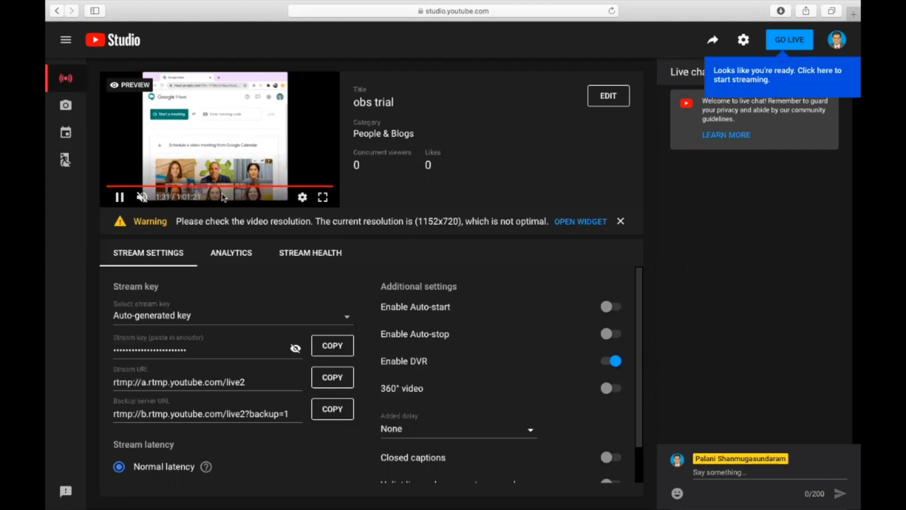